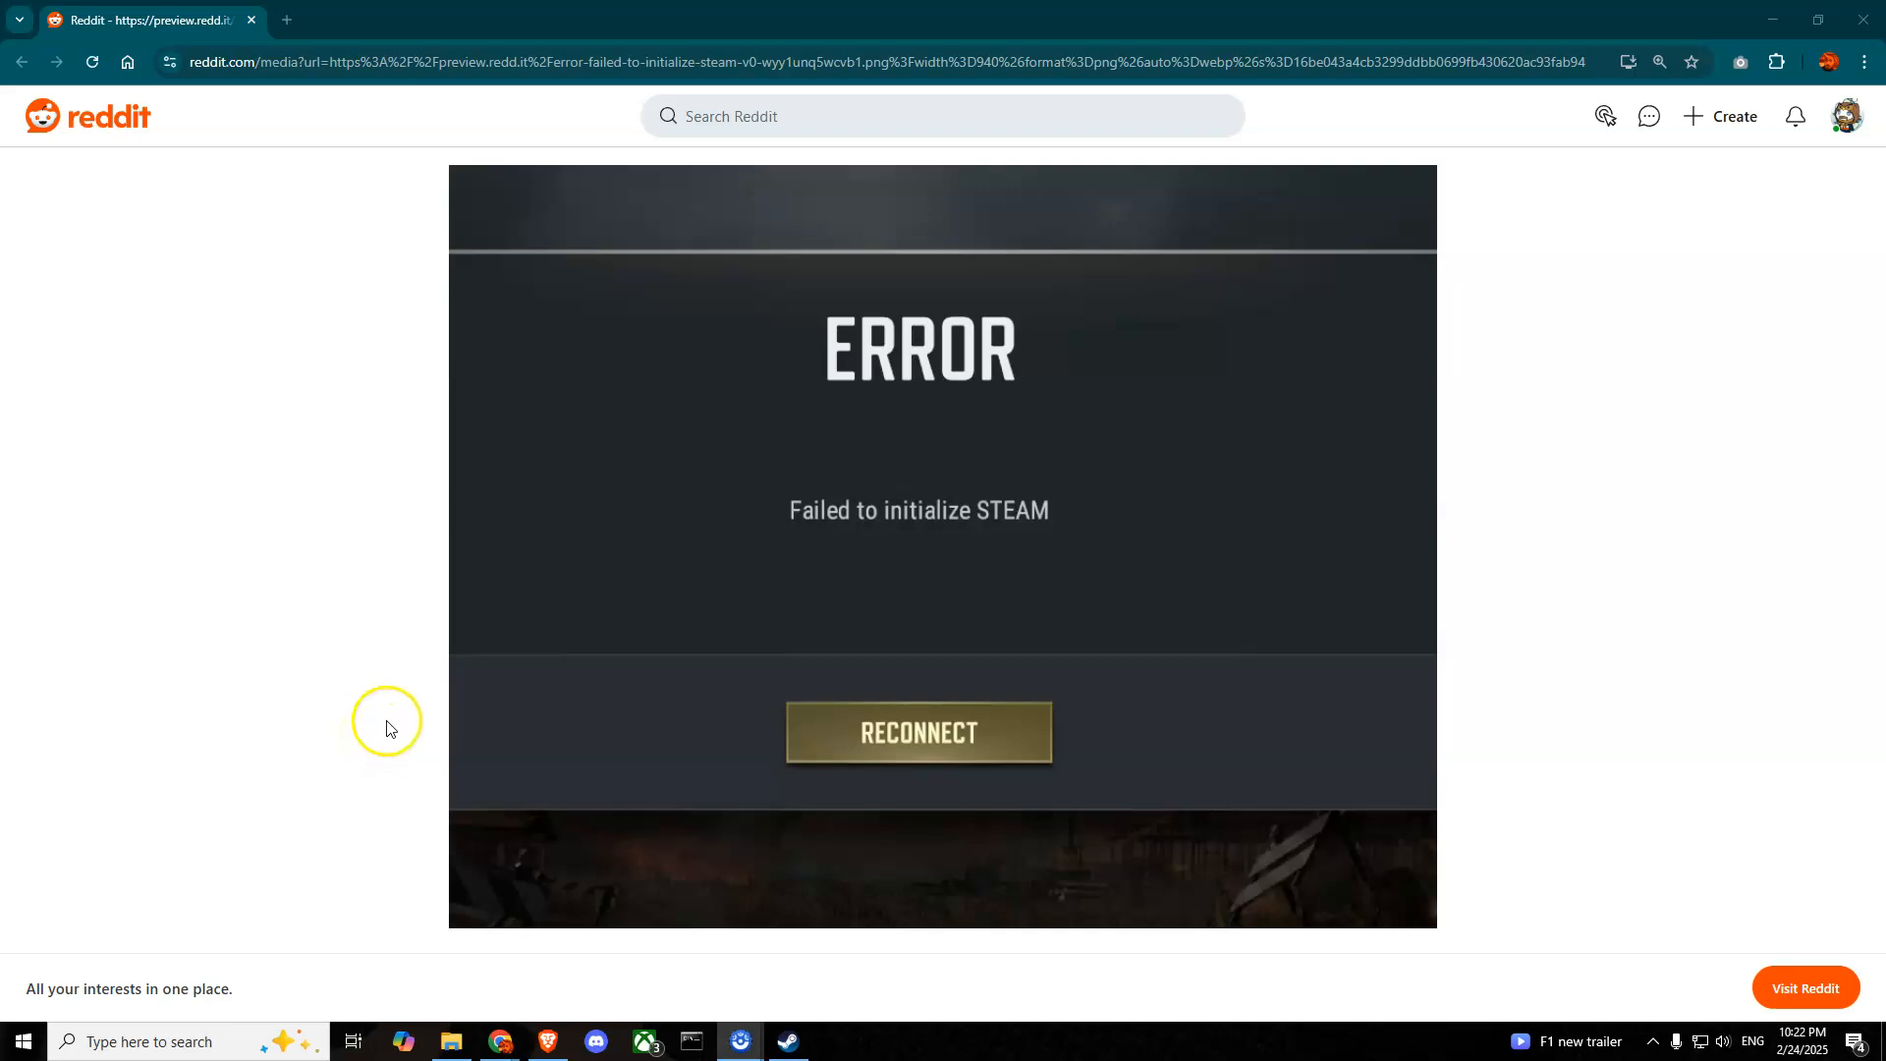
mouse_move(1056, 550)
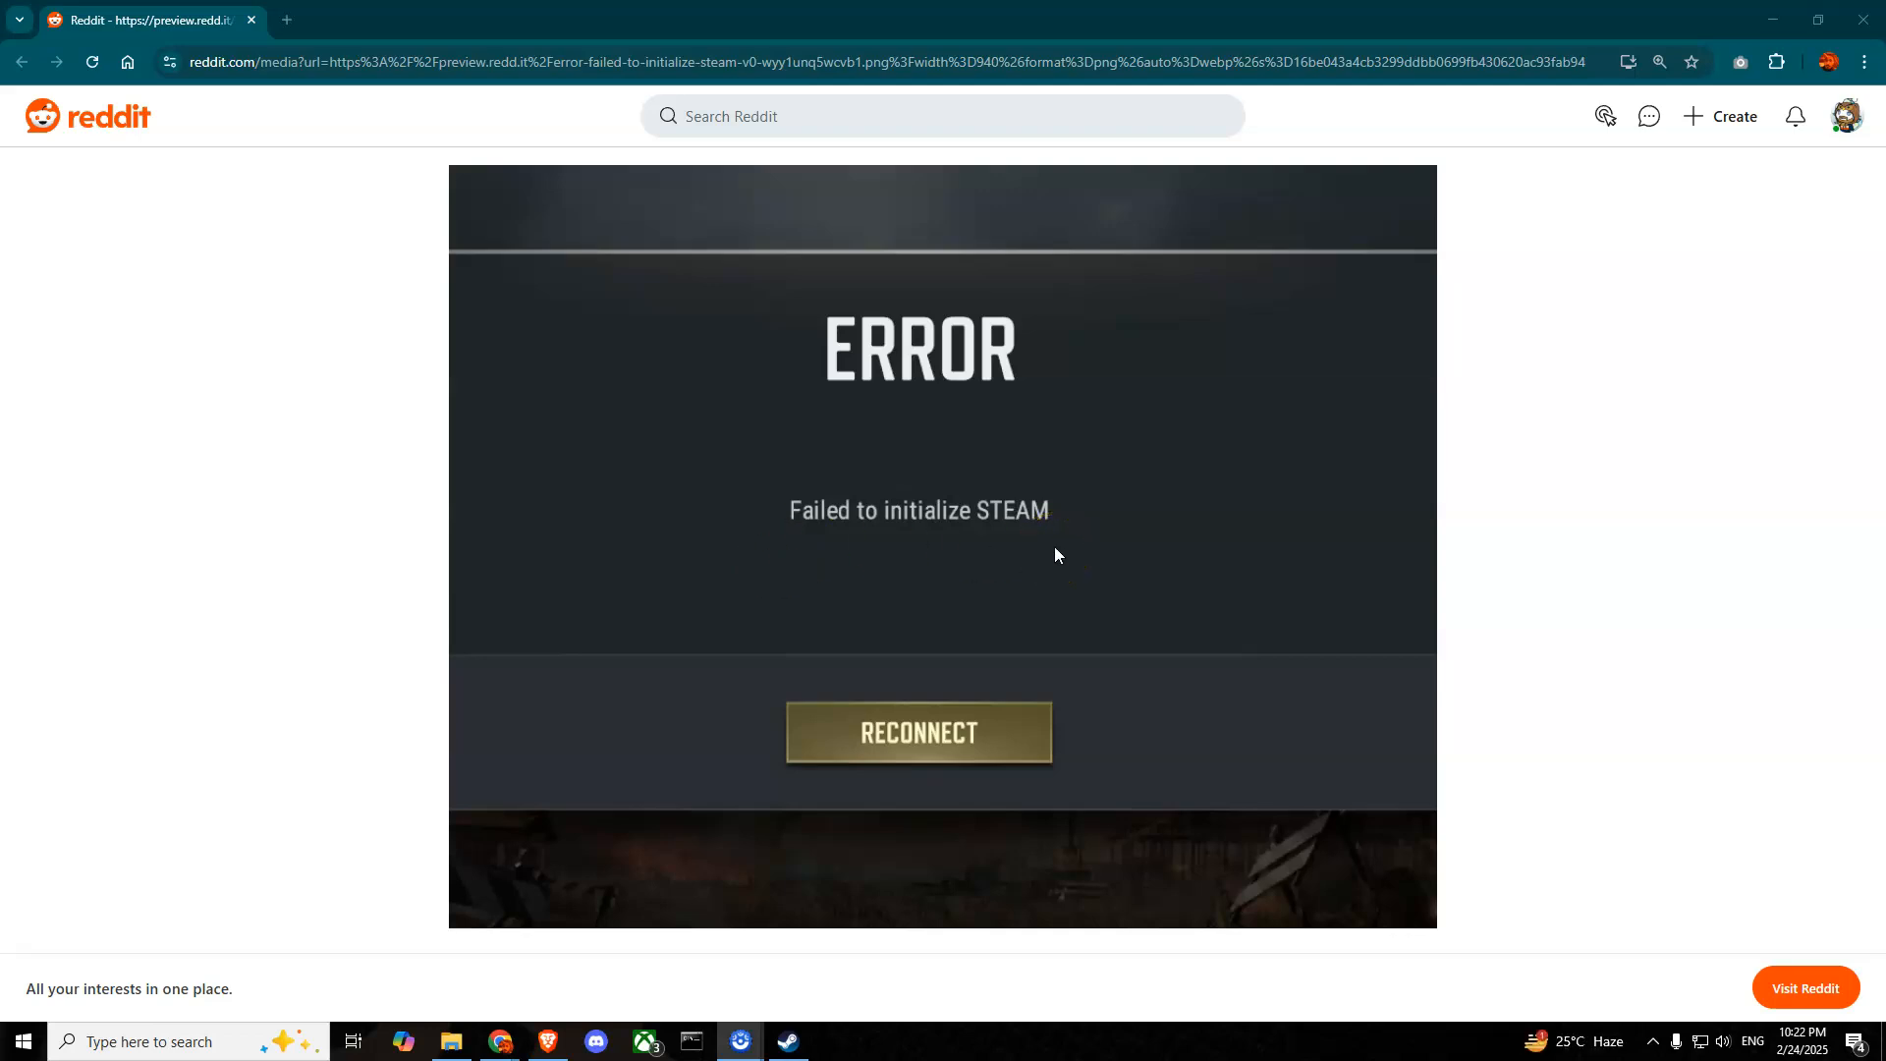
Step: Reach MARVEL SNAP's Installed Files properties to verify integrity of game files
left_click(786, 1041)
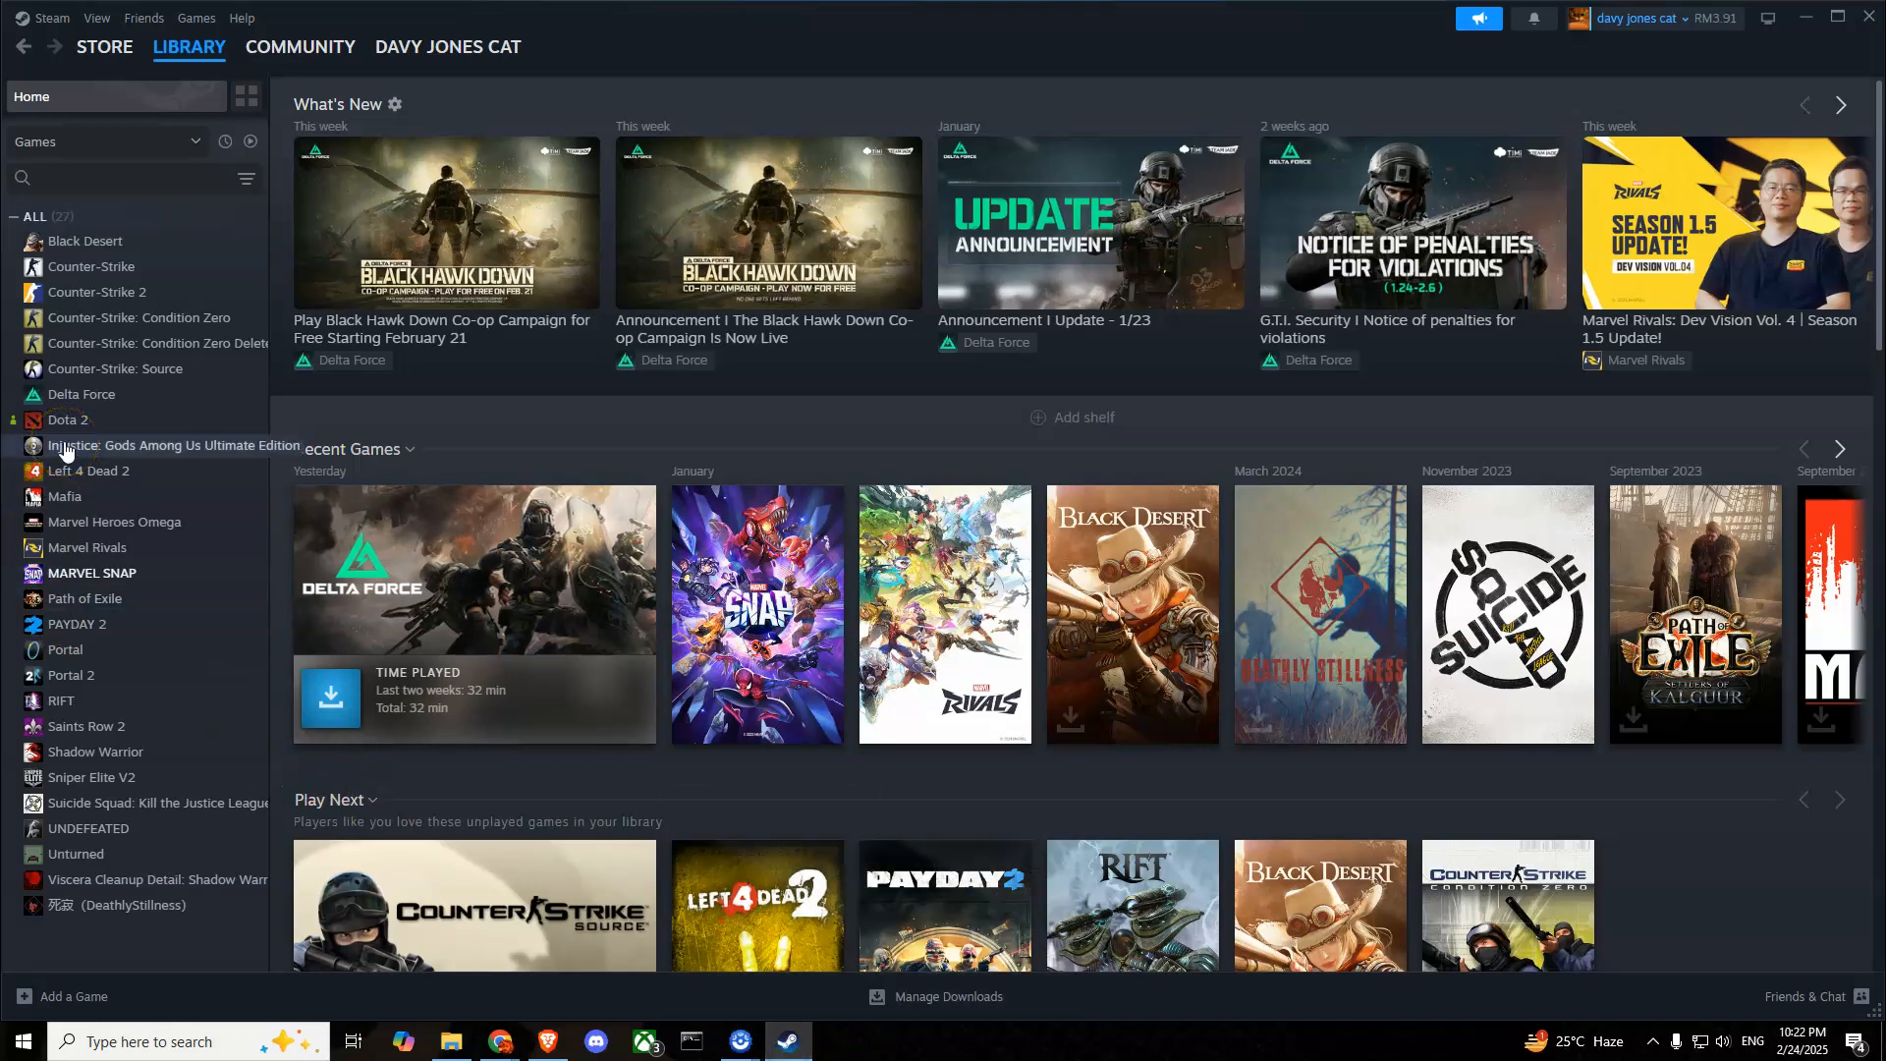
right_click(88, 572)
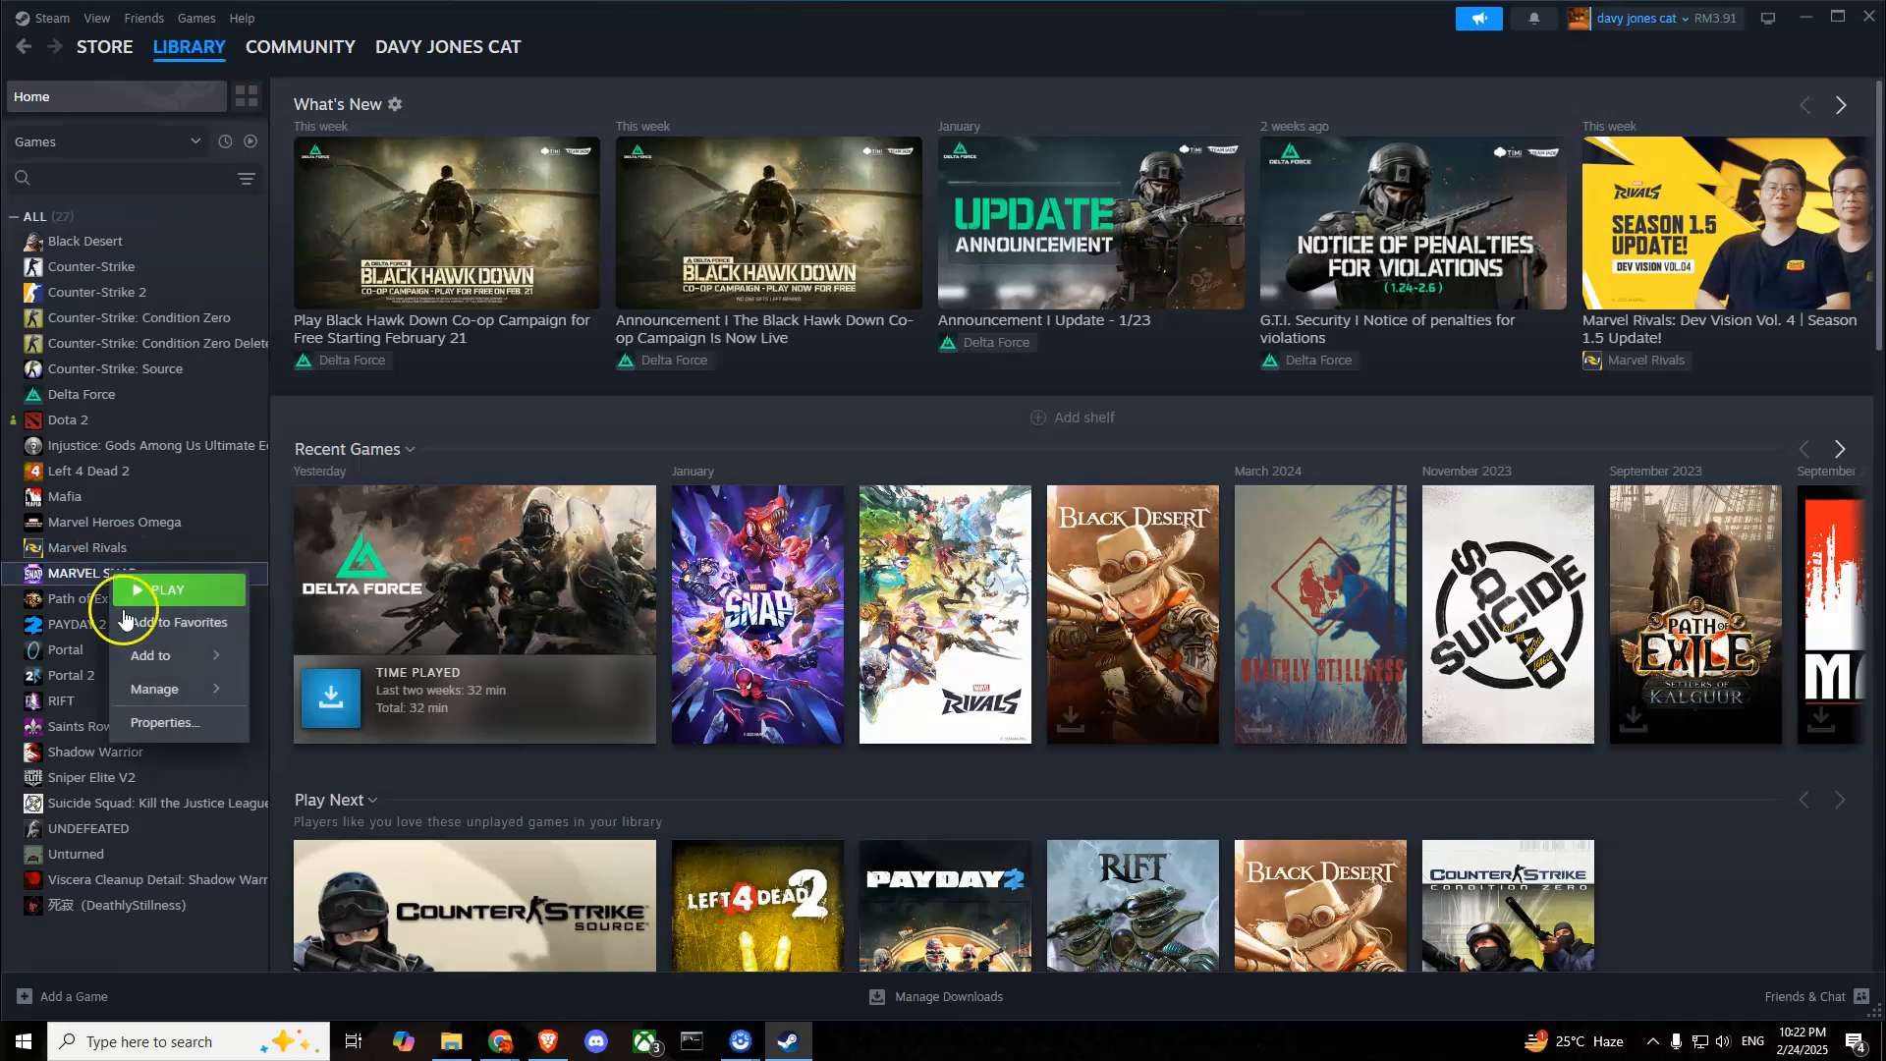
left_click(169, 723)
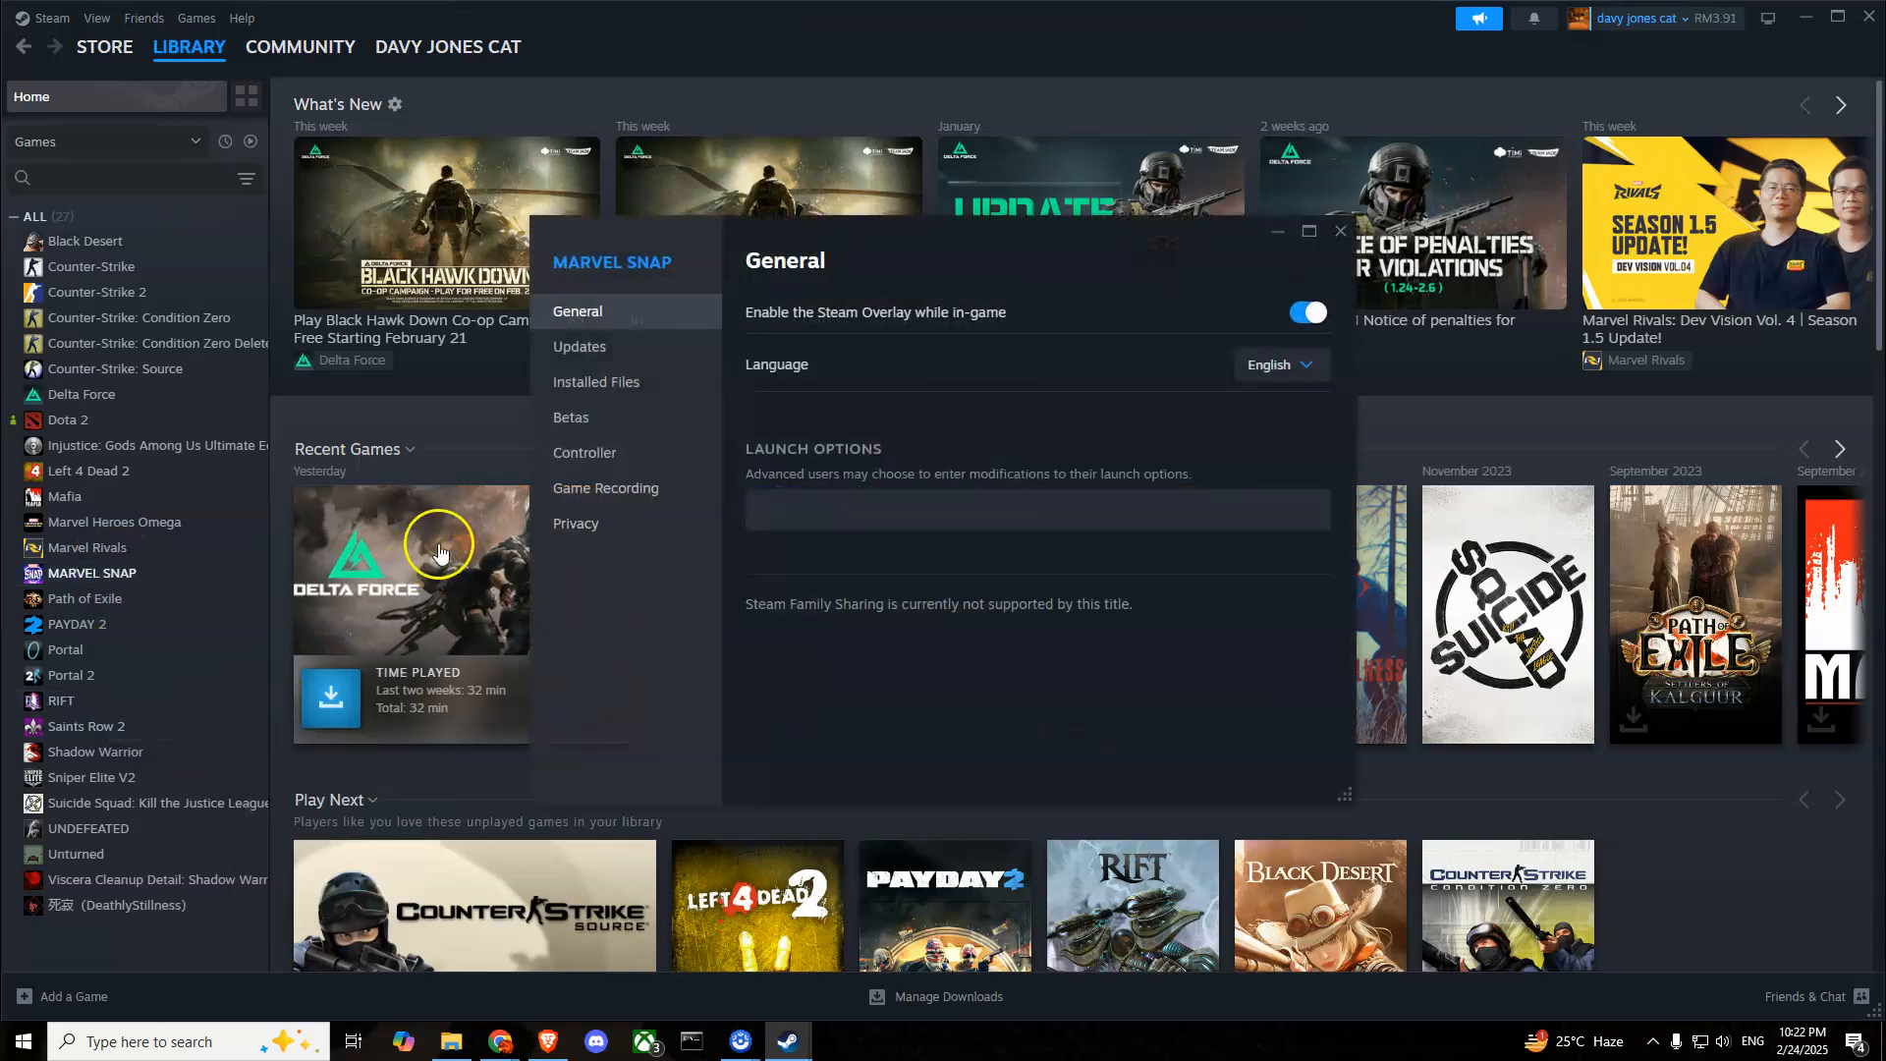
left_click(596, 381)
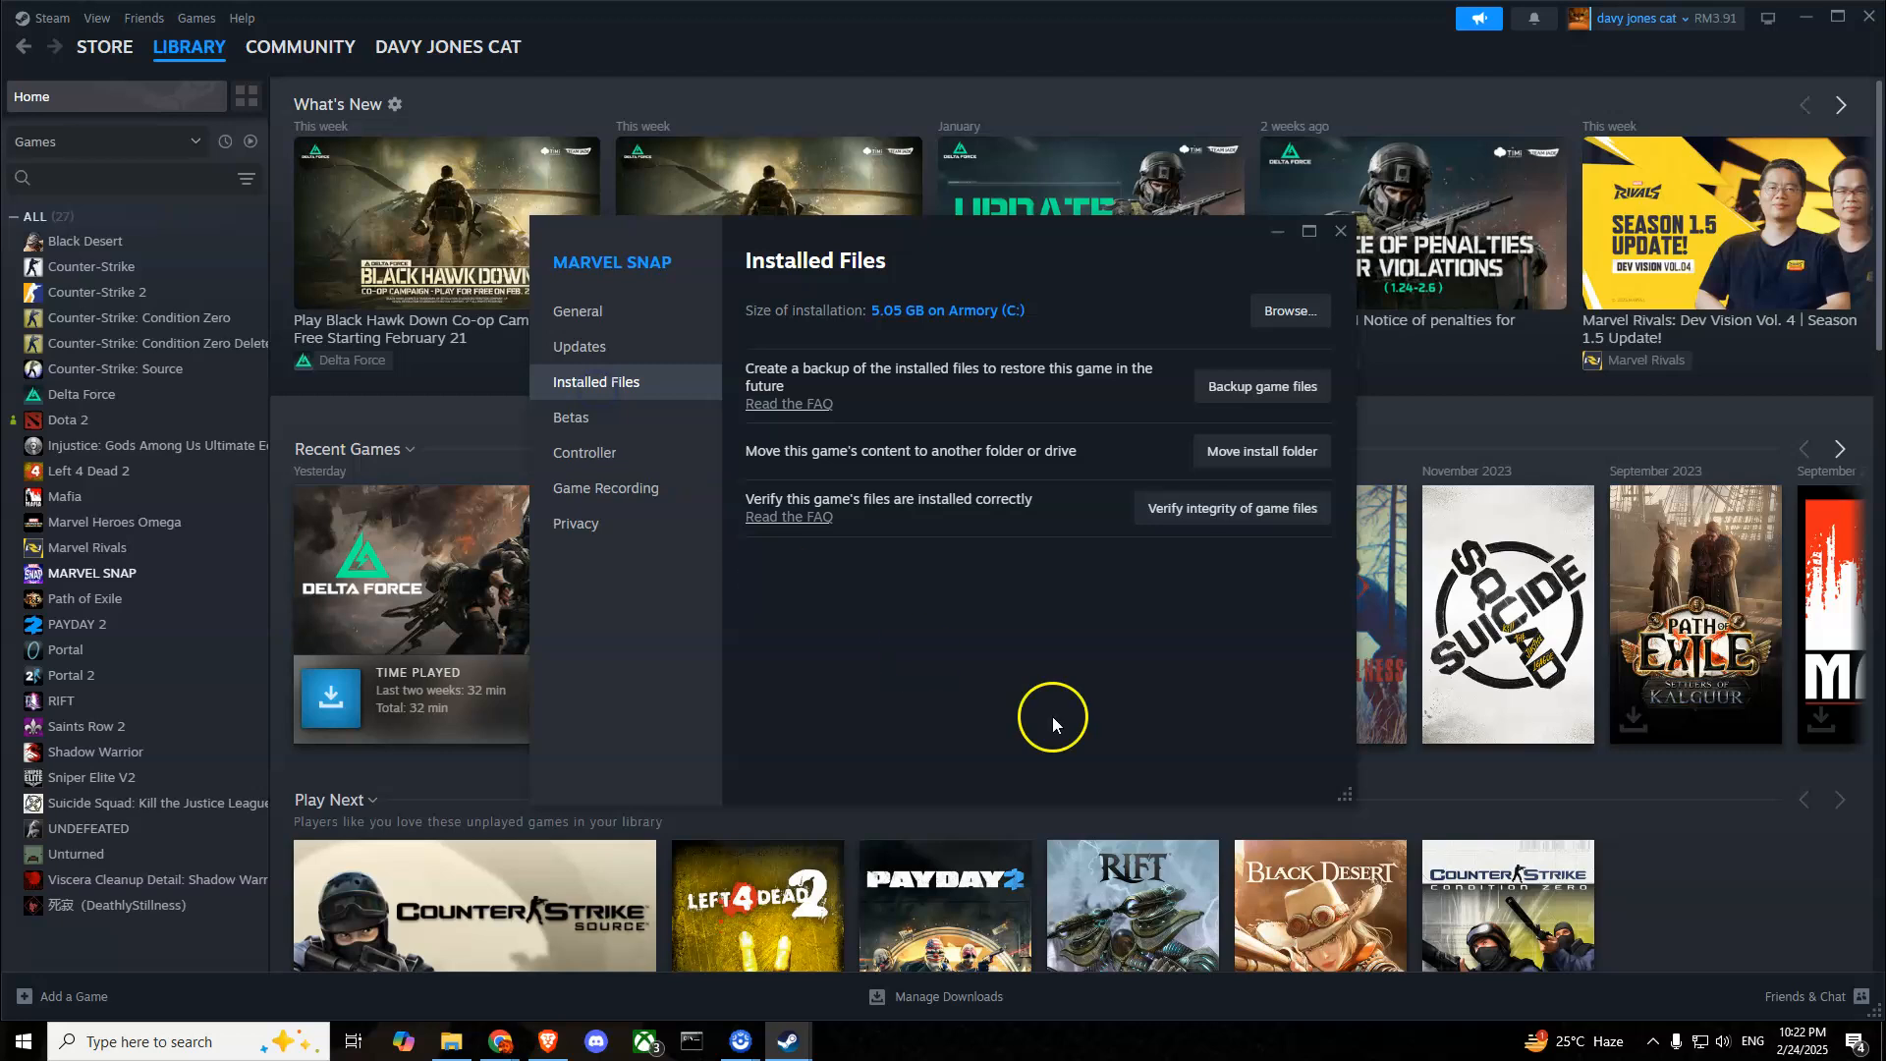
mouse_move(1258, 519)
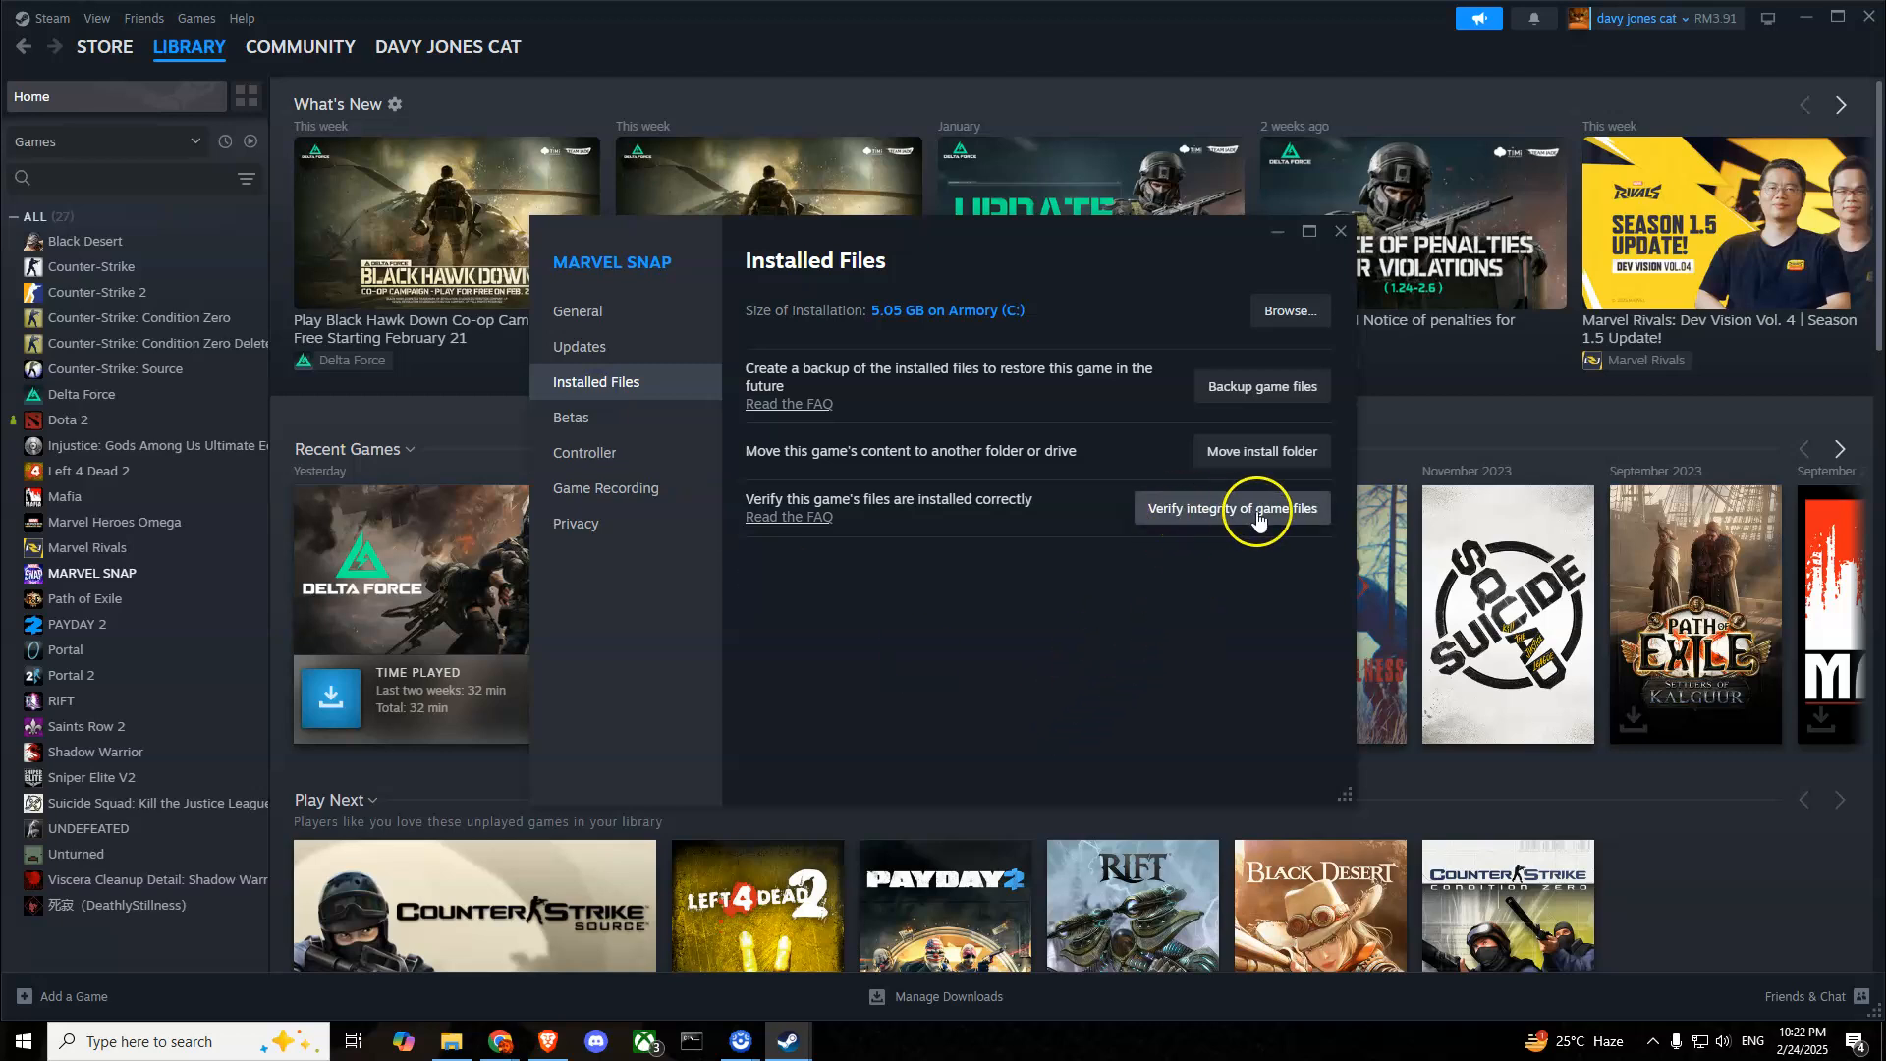
mouse_move(1297, 519)
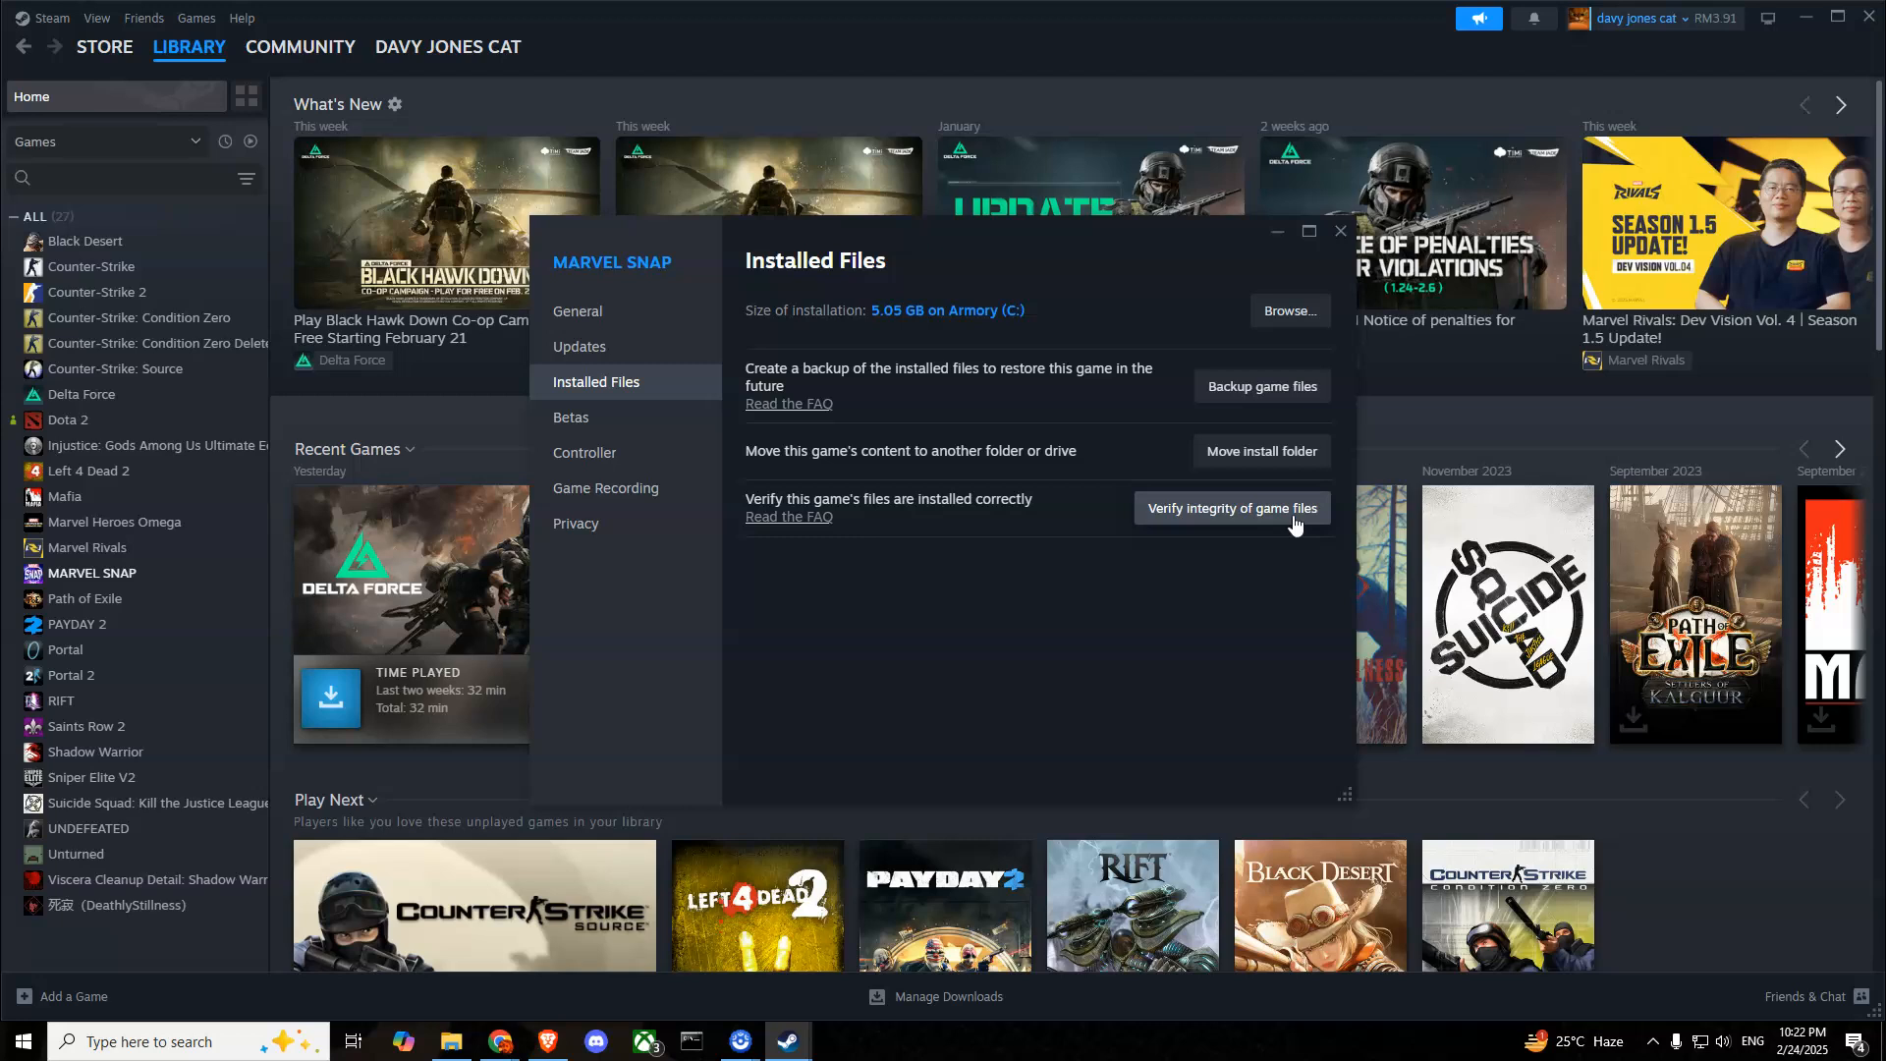
mouse_move(1209, 571)
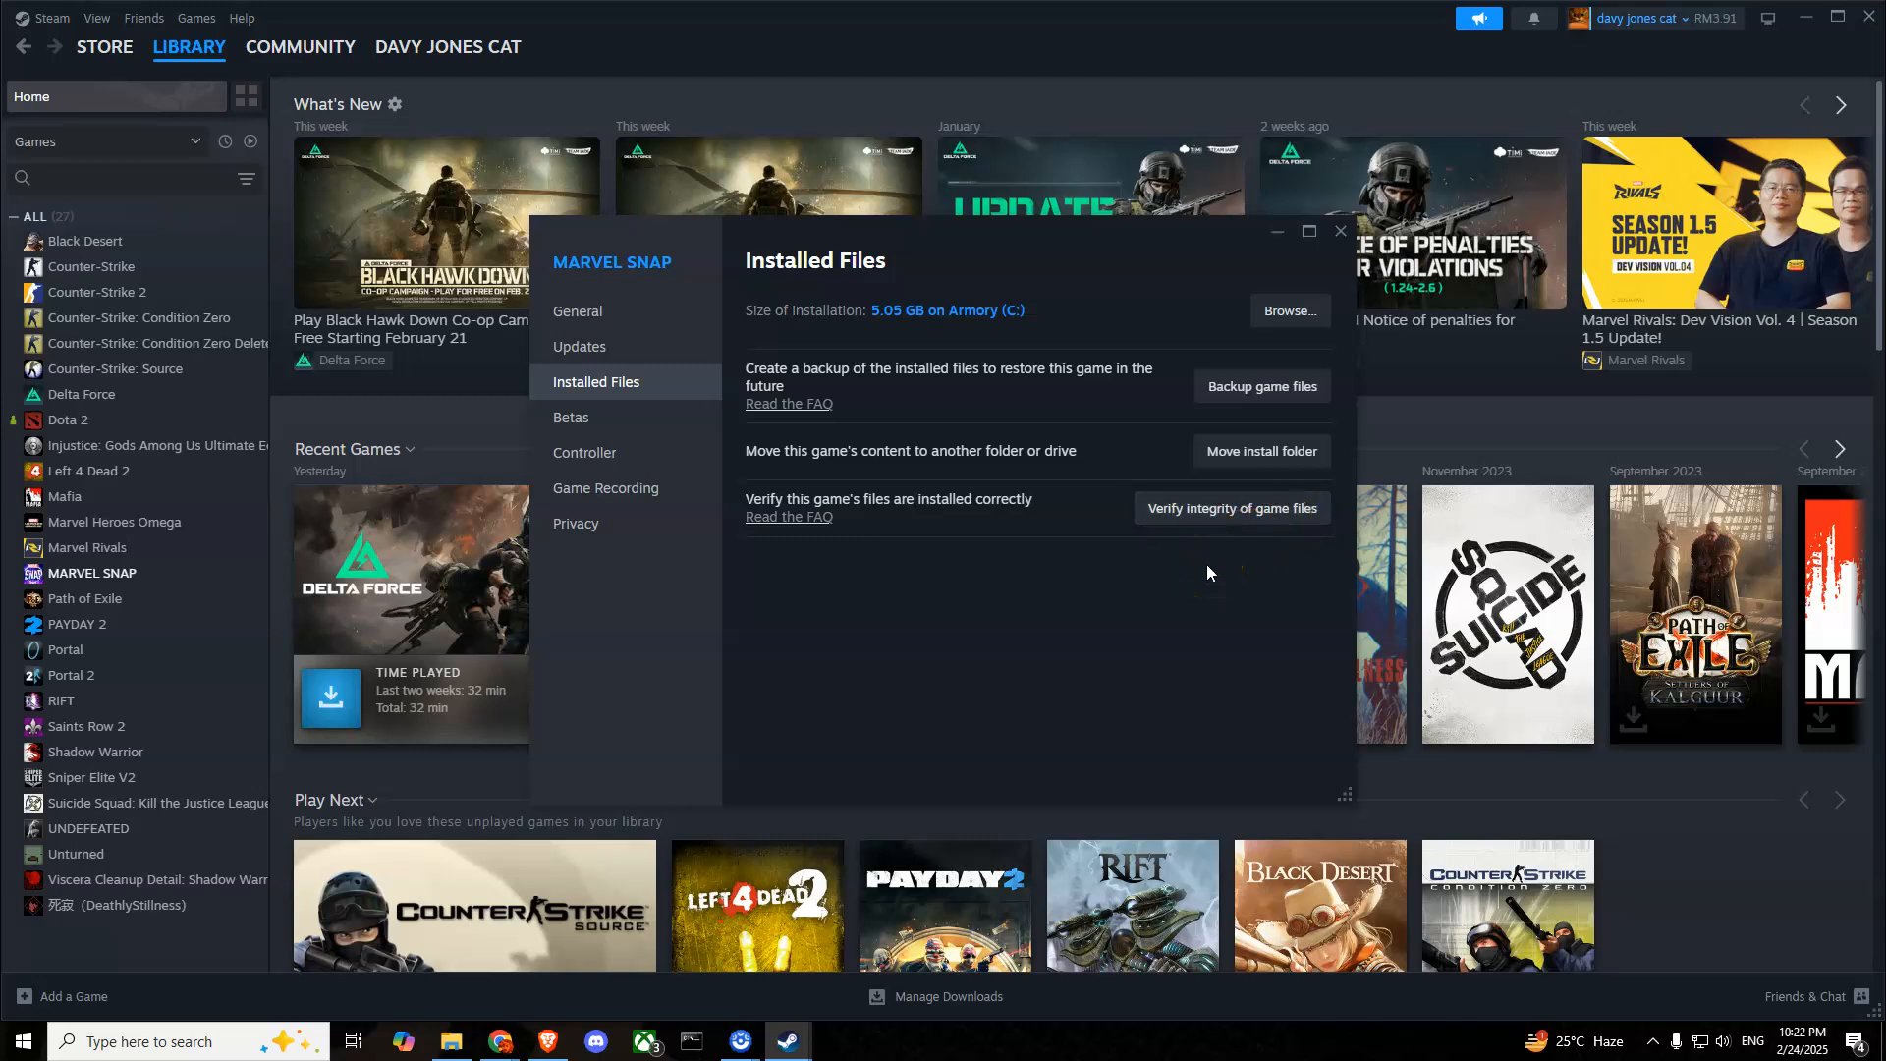
mouse_move(904, 495)
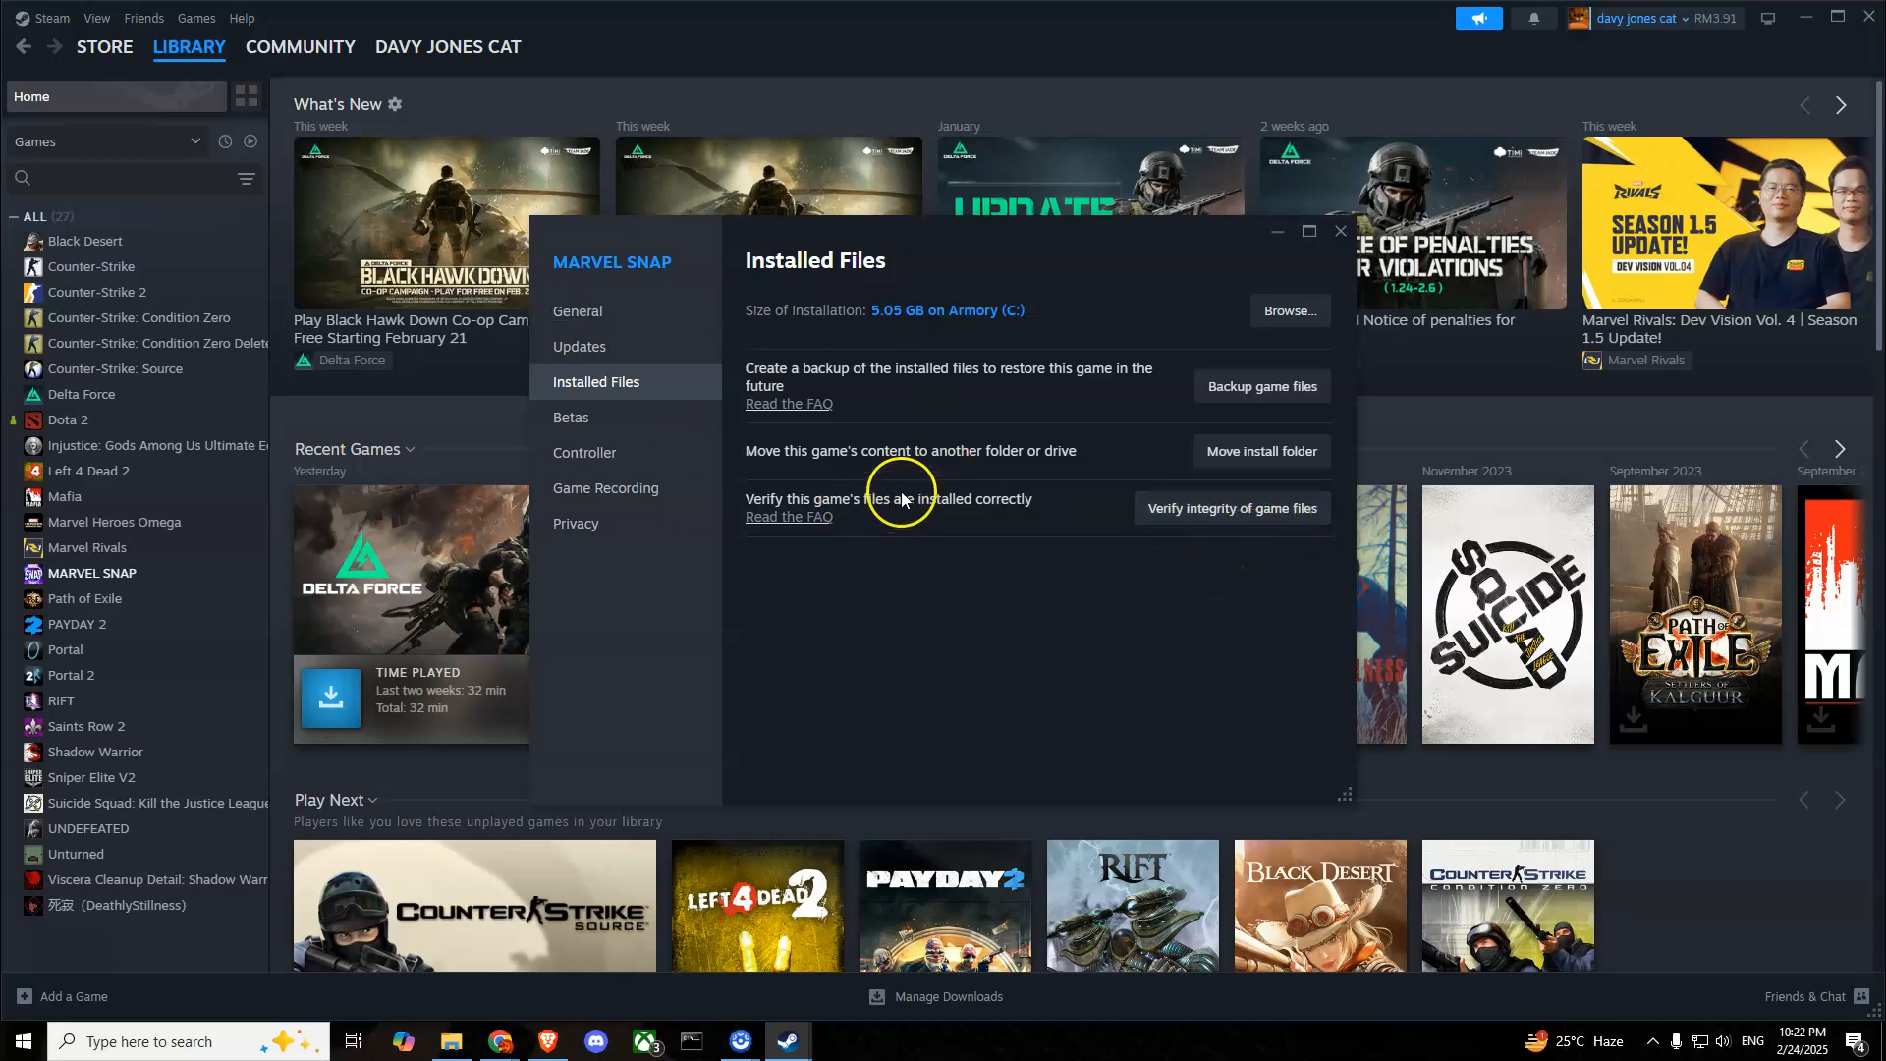
Step: Clear the Launch Options field on MARVEL SNAP's General properties page
left_click(577, 310)
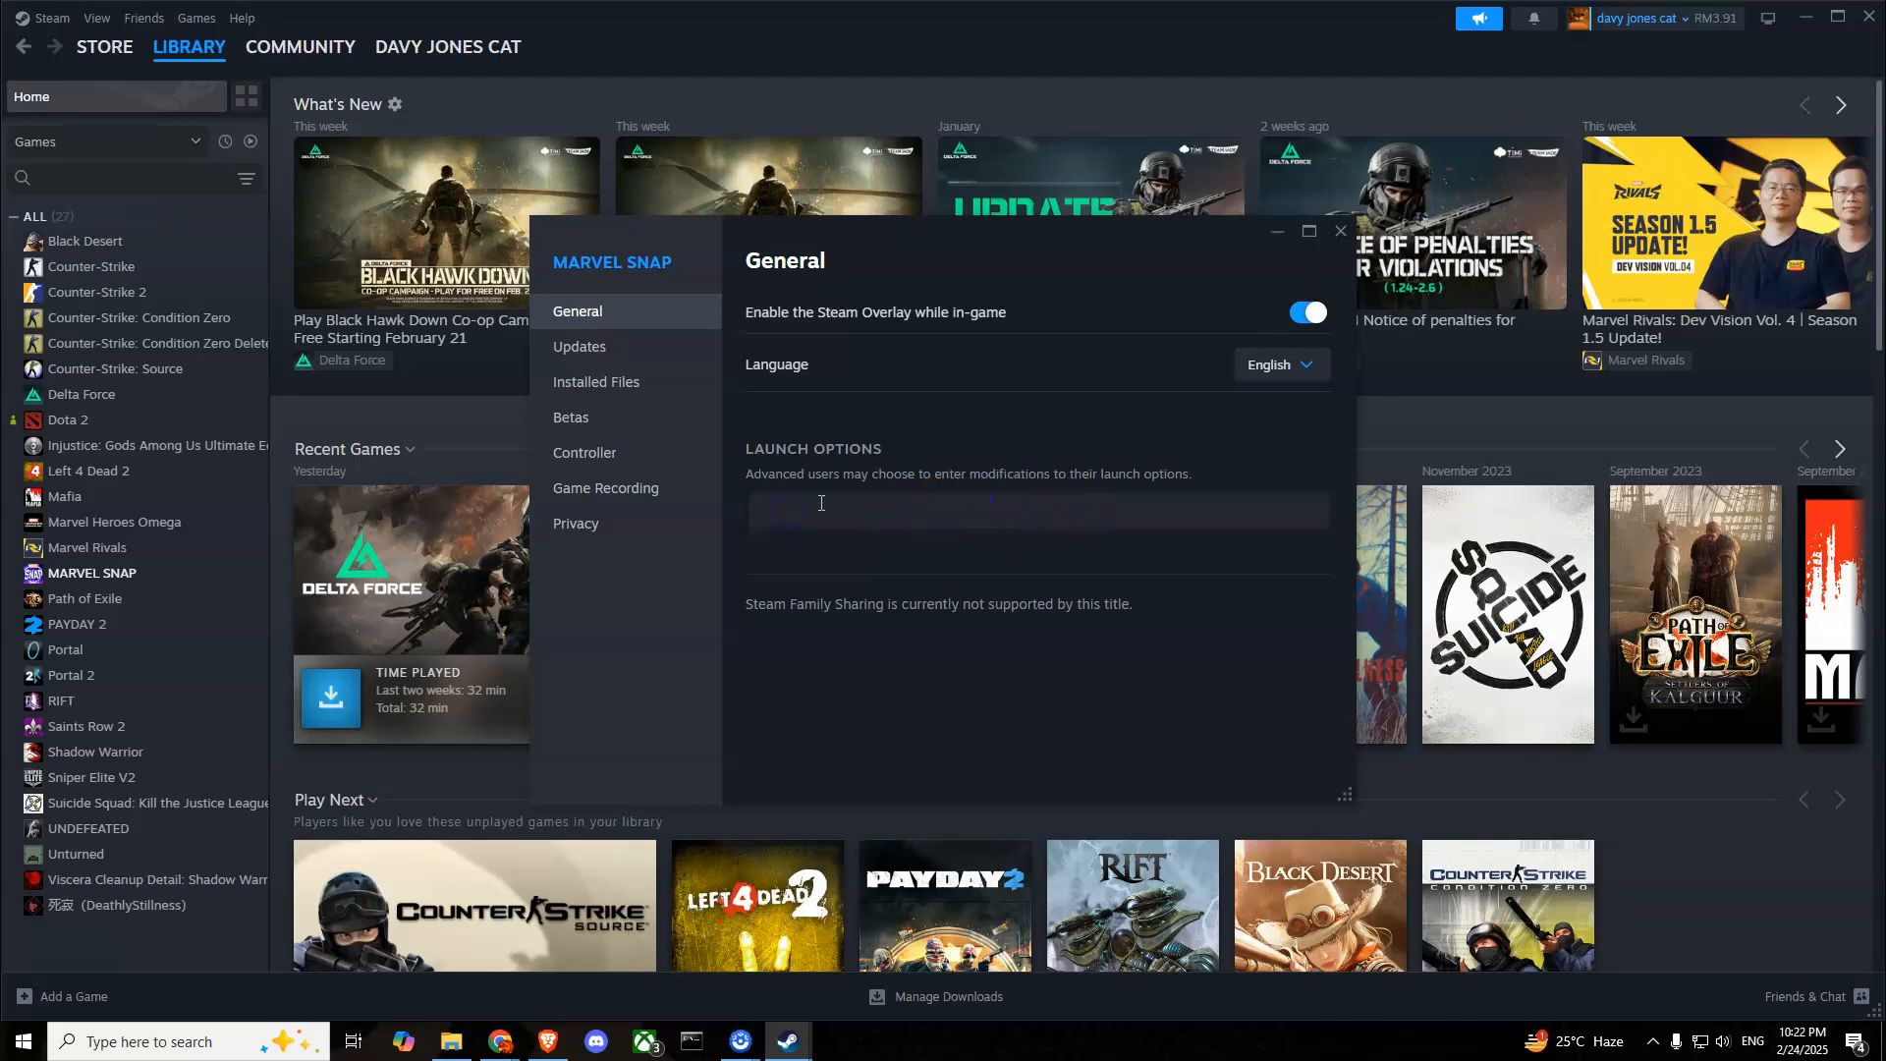
mouse_move(957, 558)
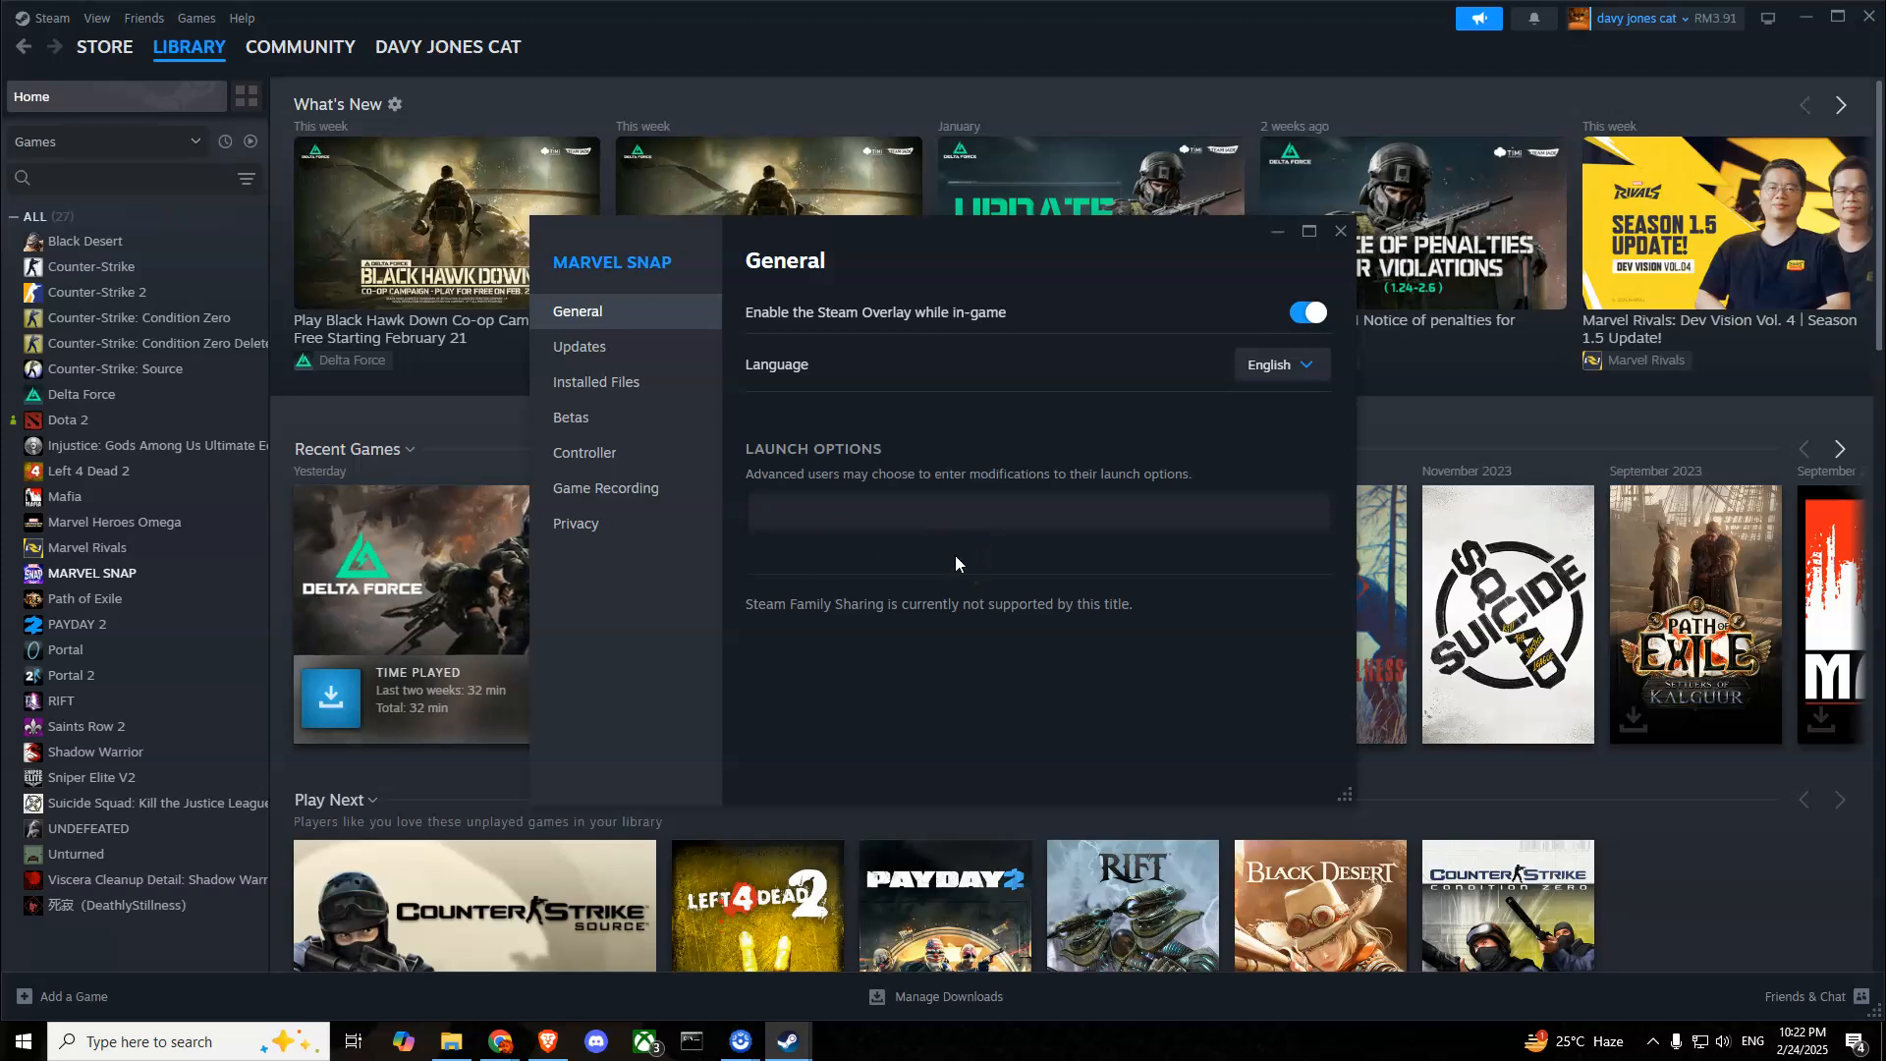
left_click(1036, 511)
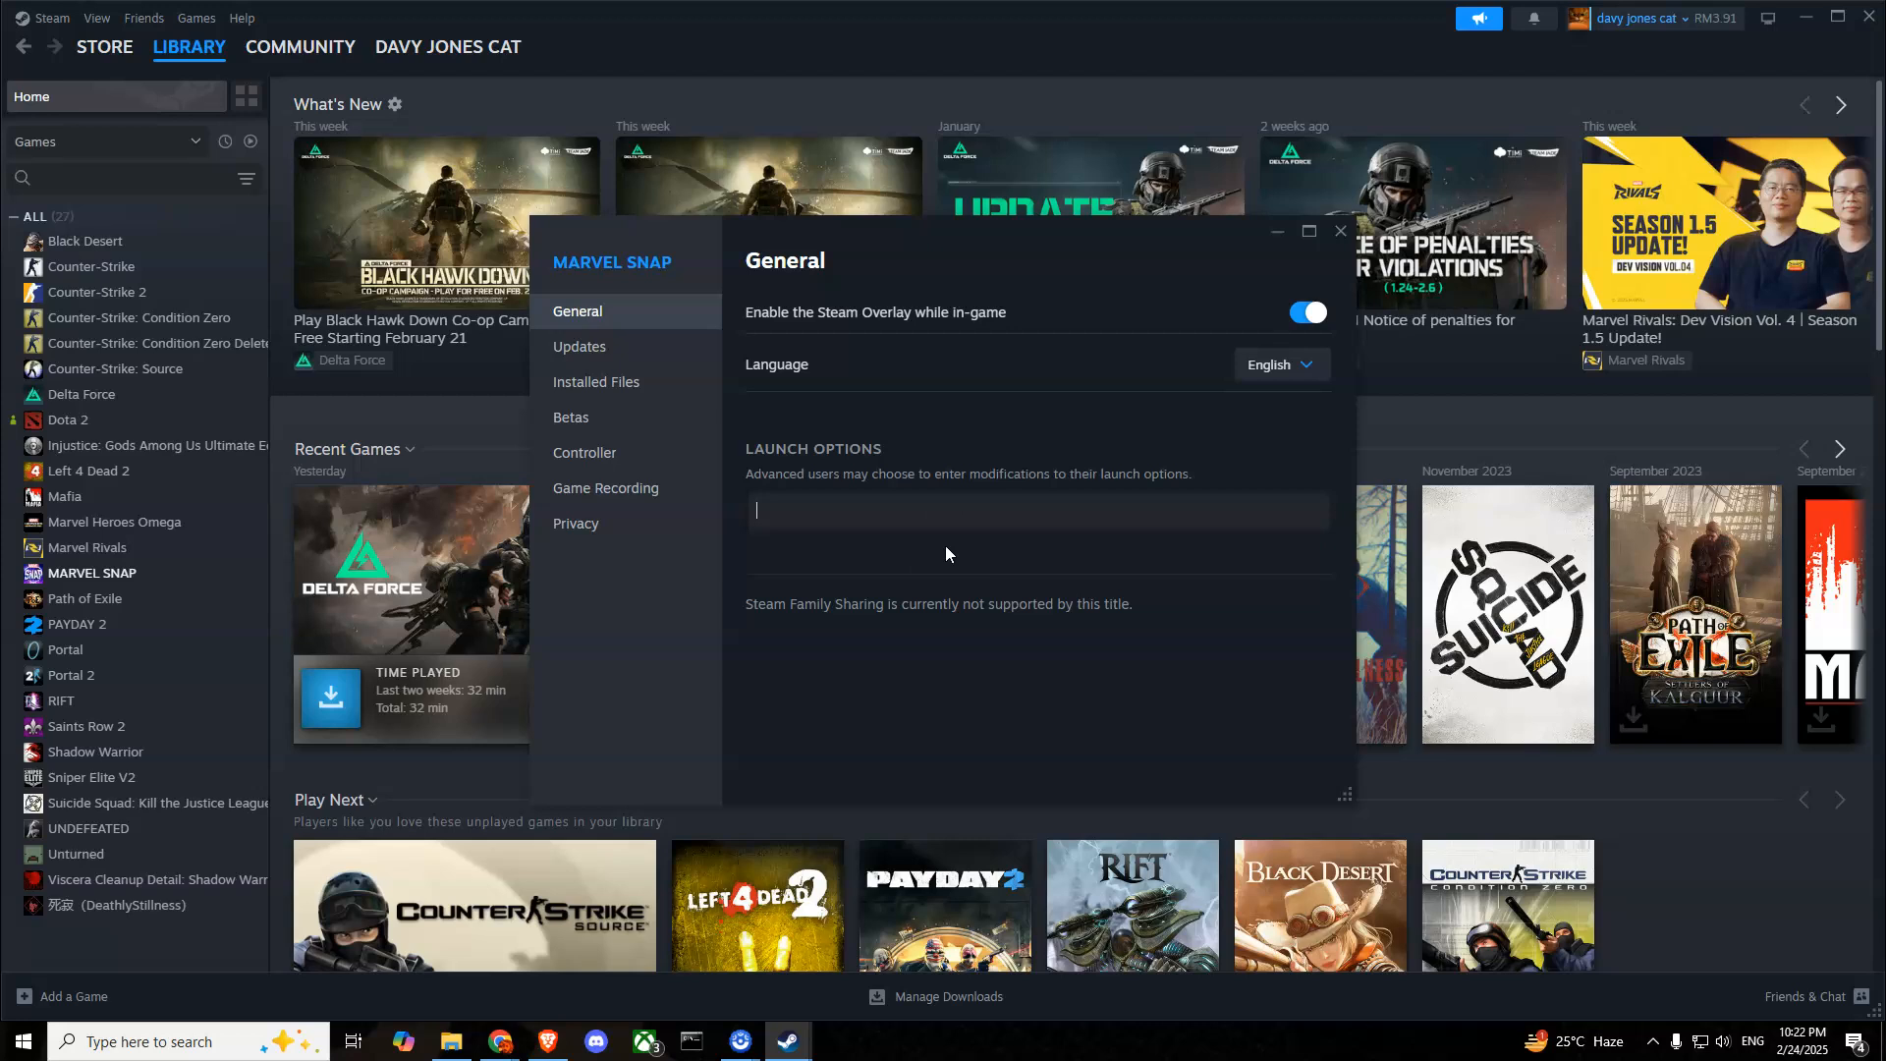
mouse_move(1338, 232)
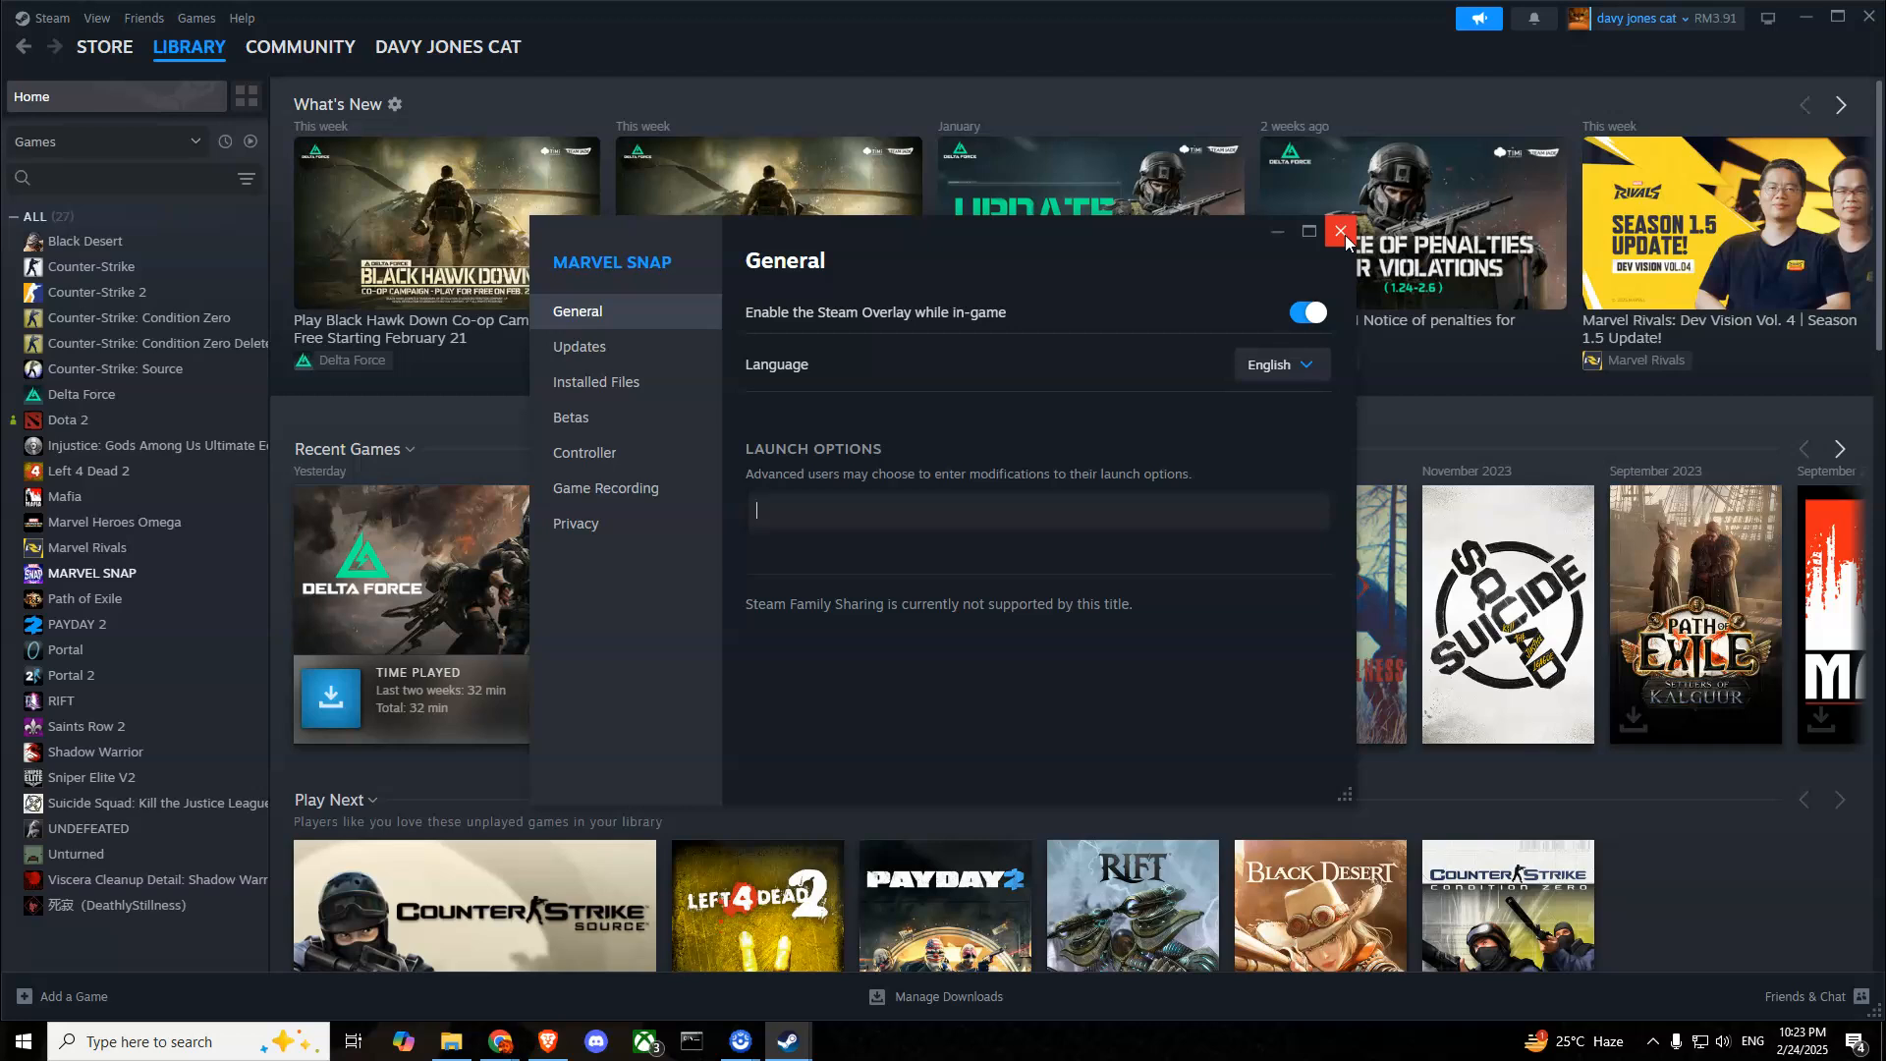
Step: Close MARVEL SNAP's properties and Steam, then bring up Task Manager from the taskbar
left_click(1338, 232)
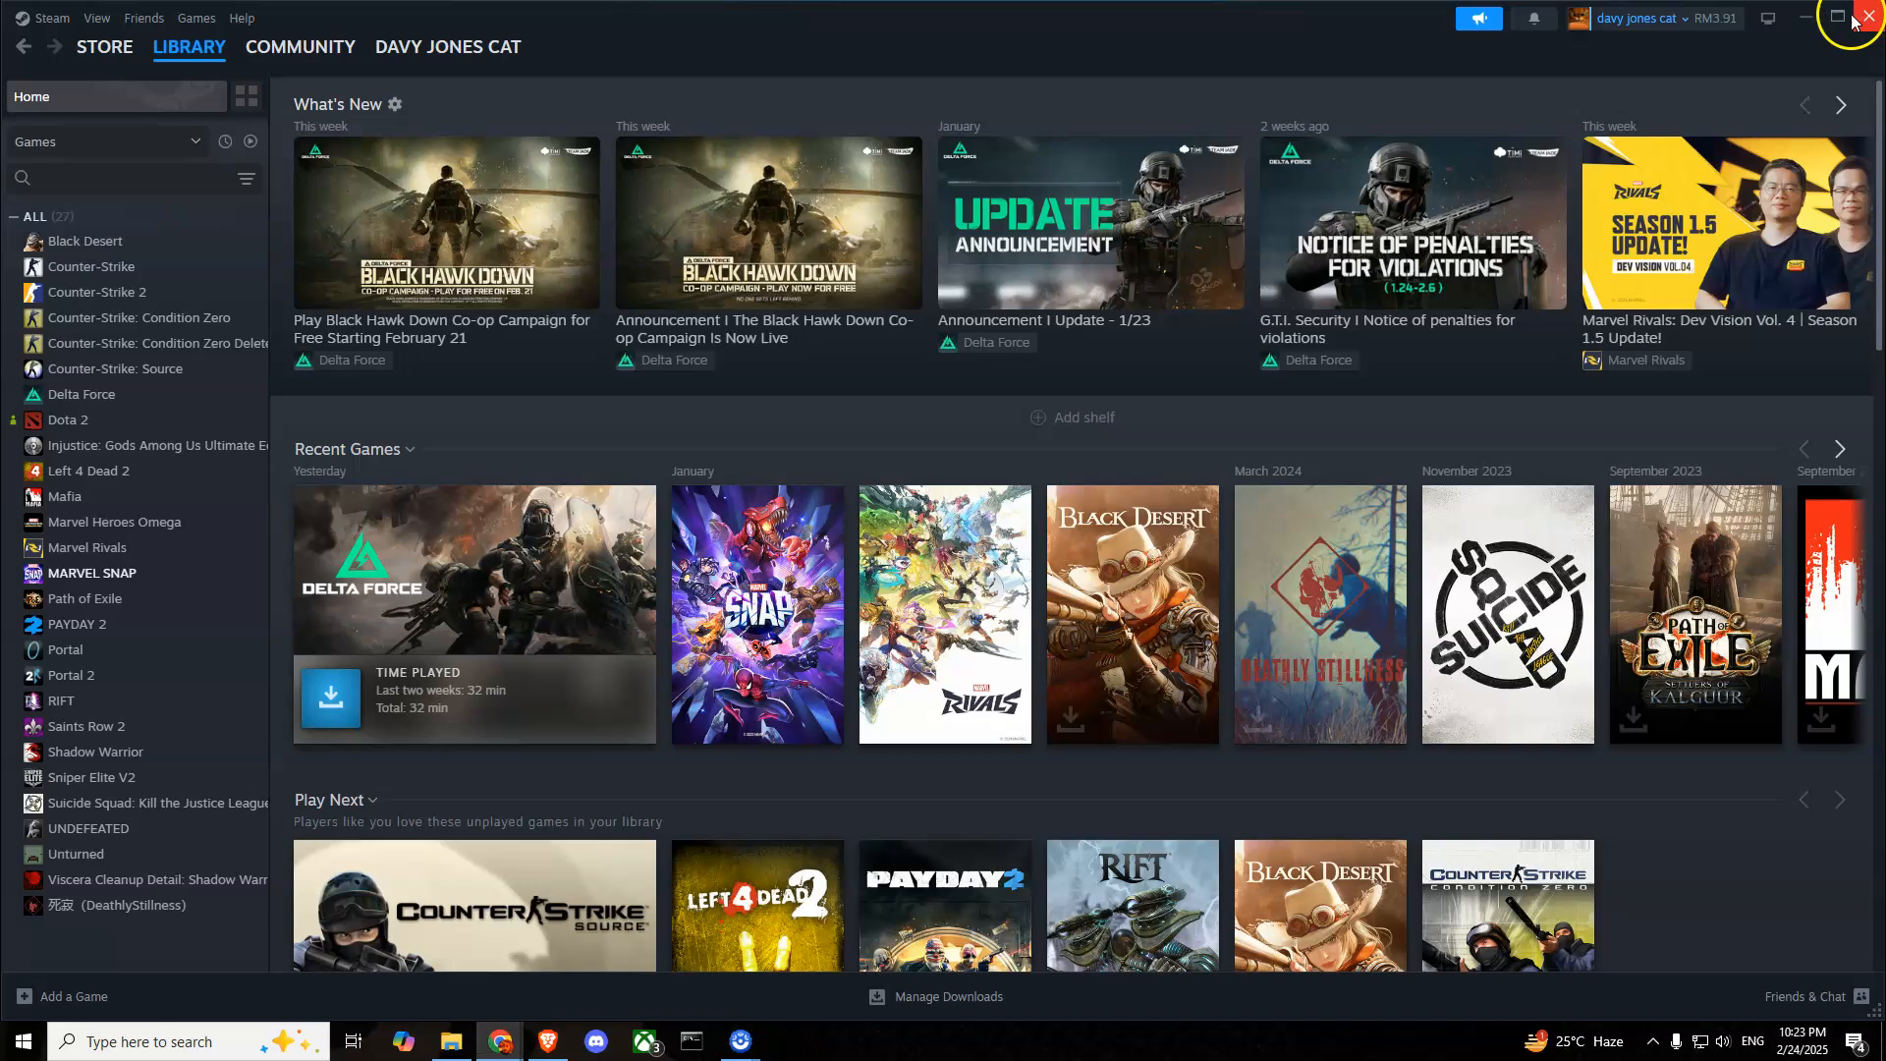
right_click(1047, 1041)
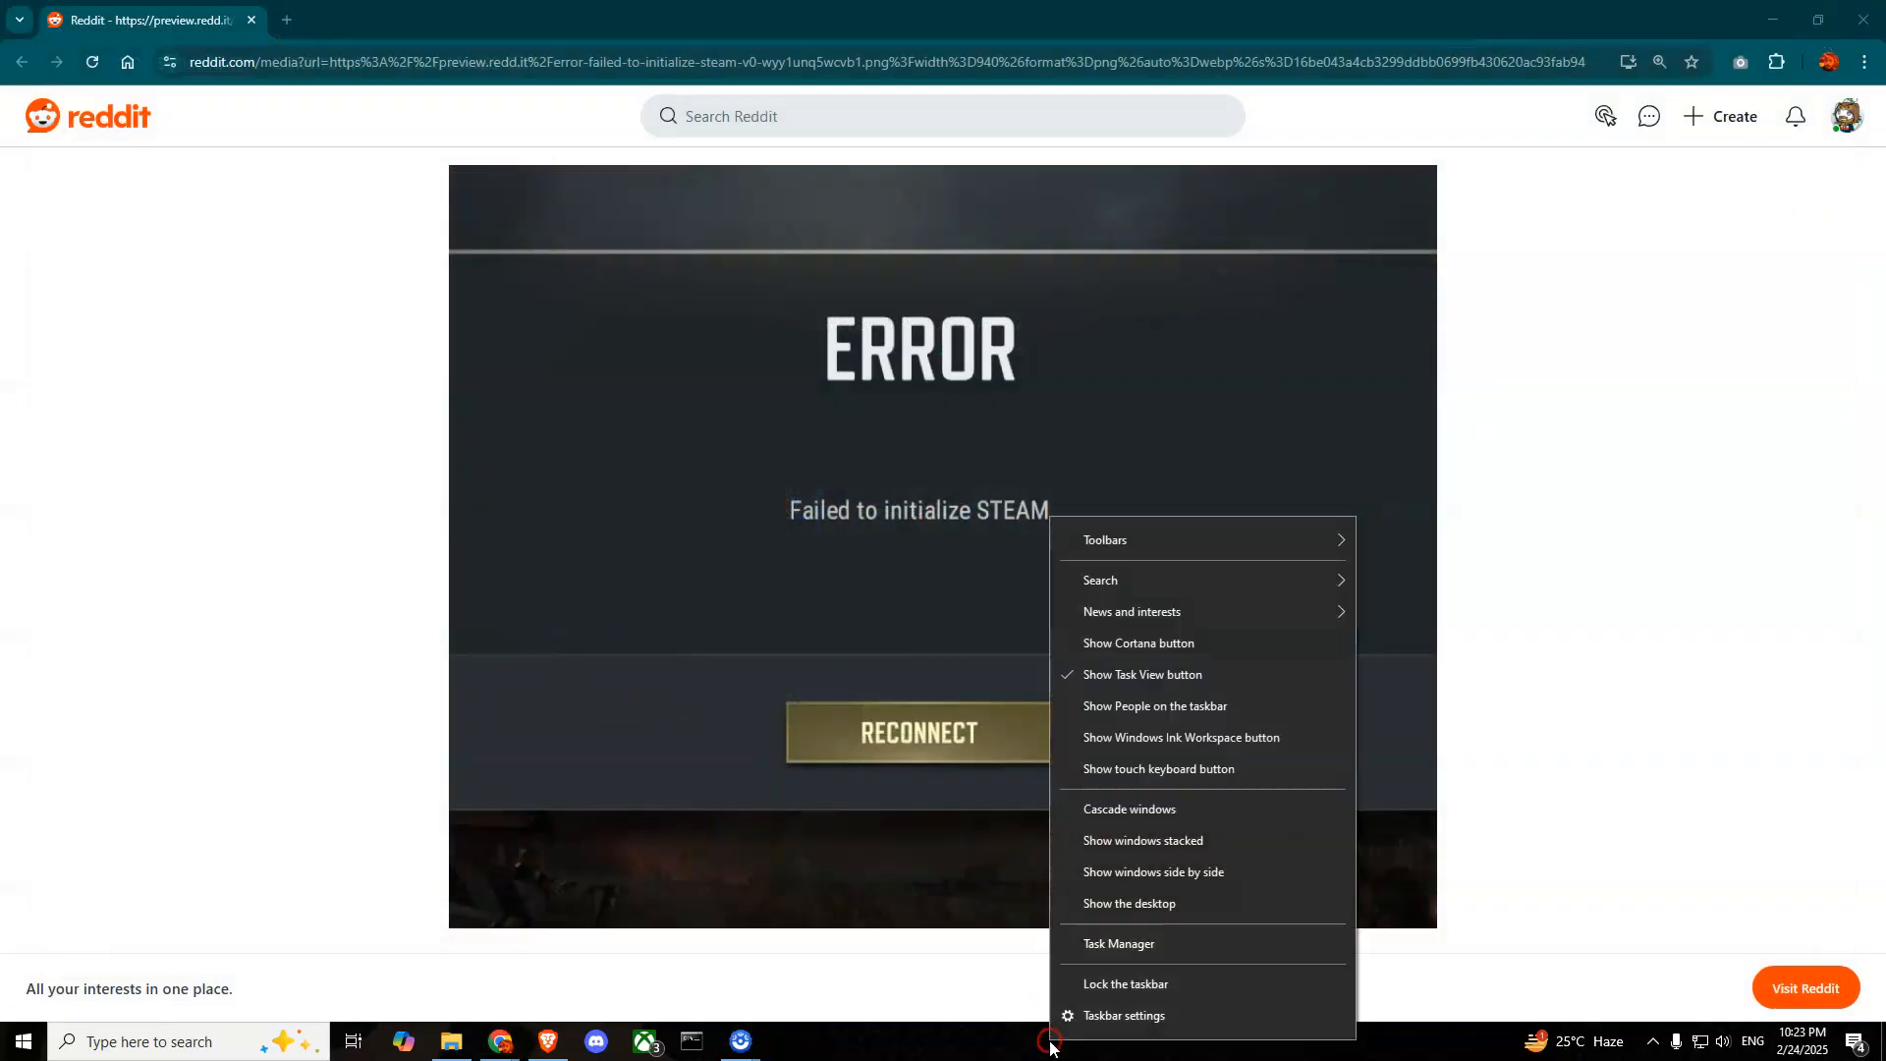
mouse_move(1124, 984)
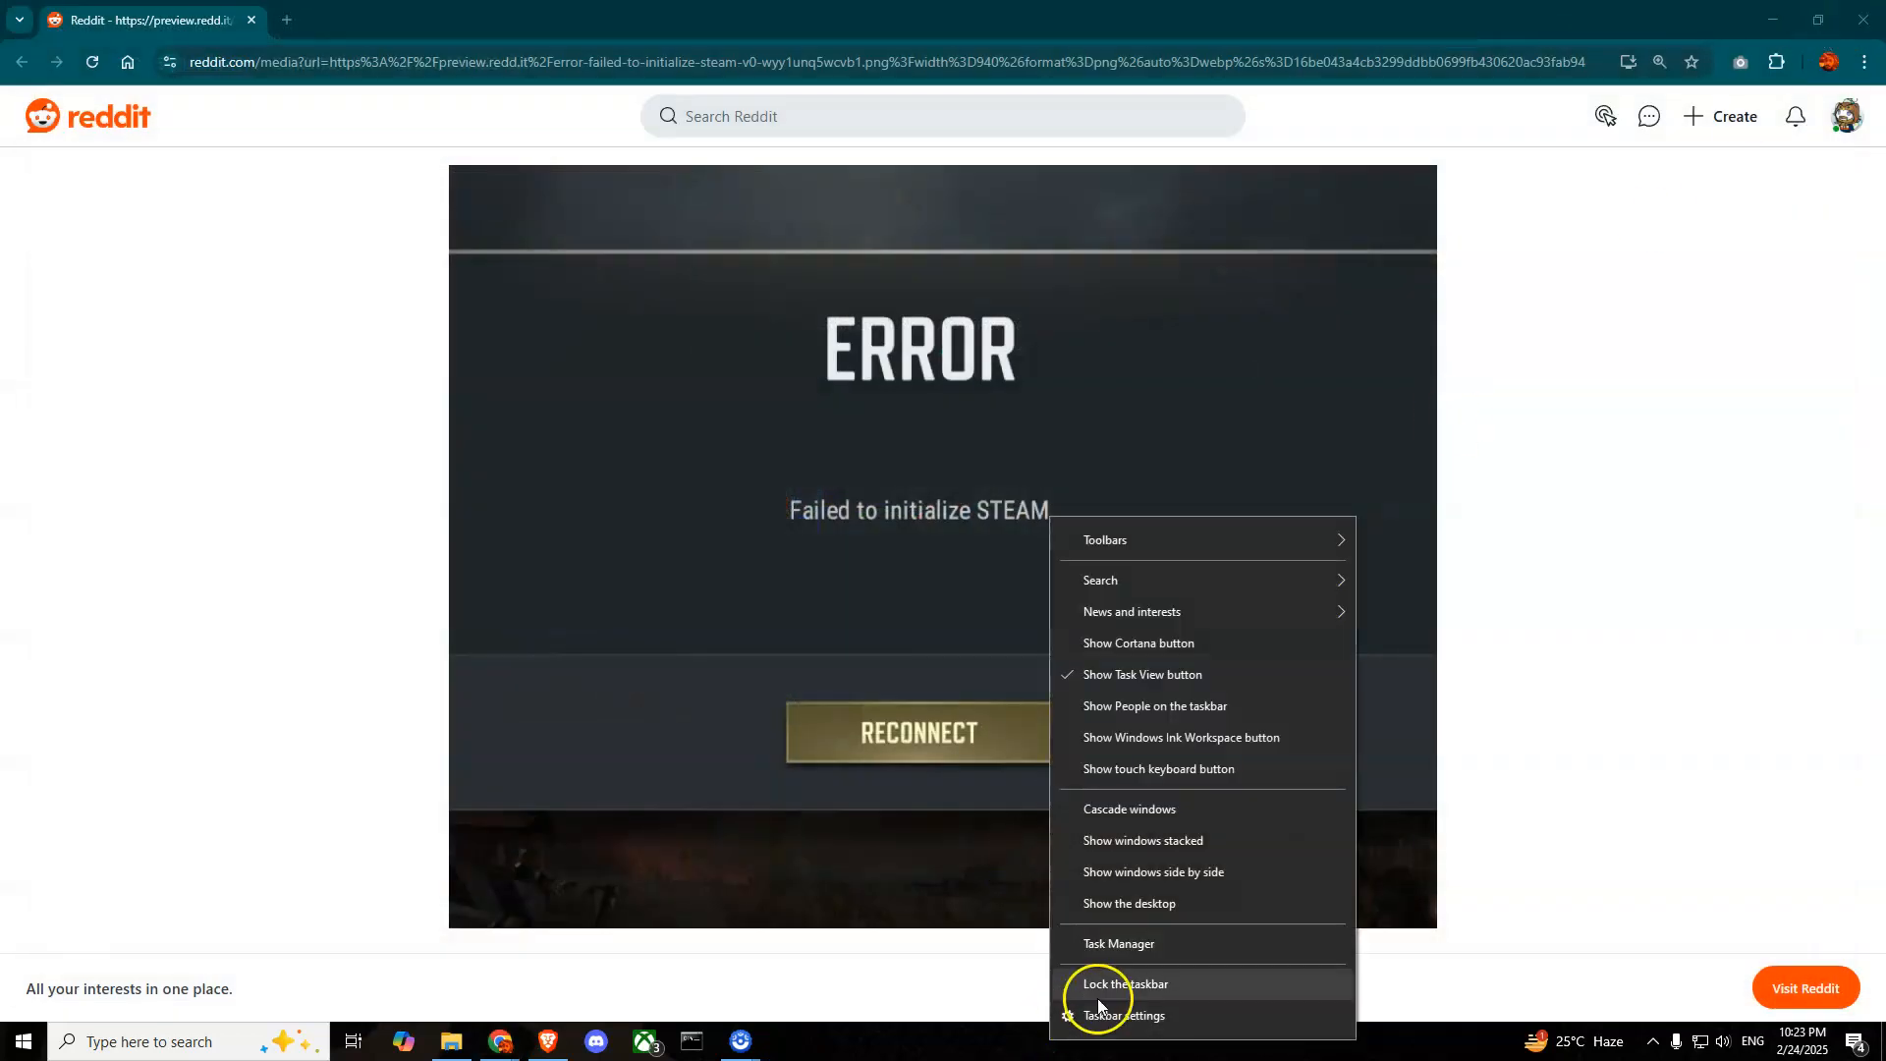
left_click(1118, 943)
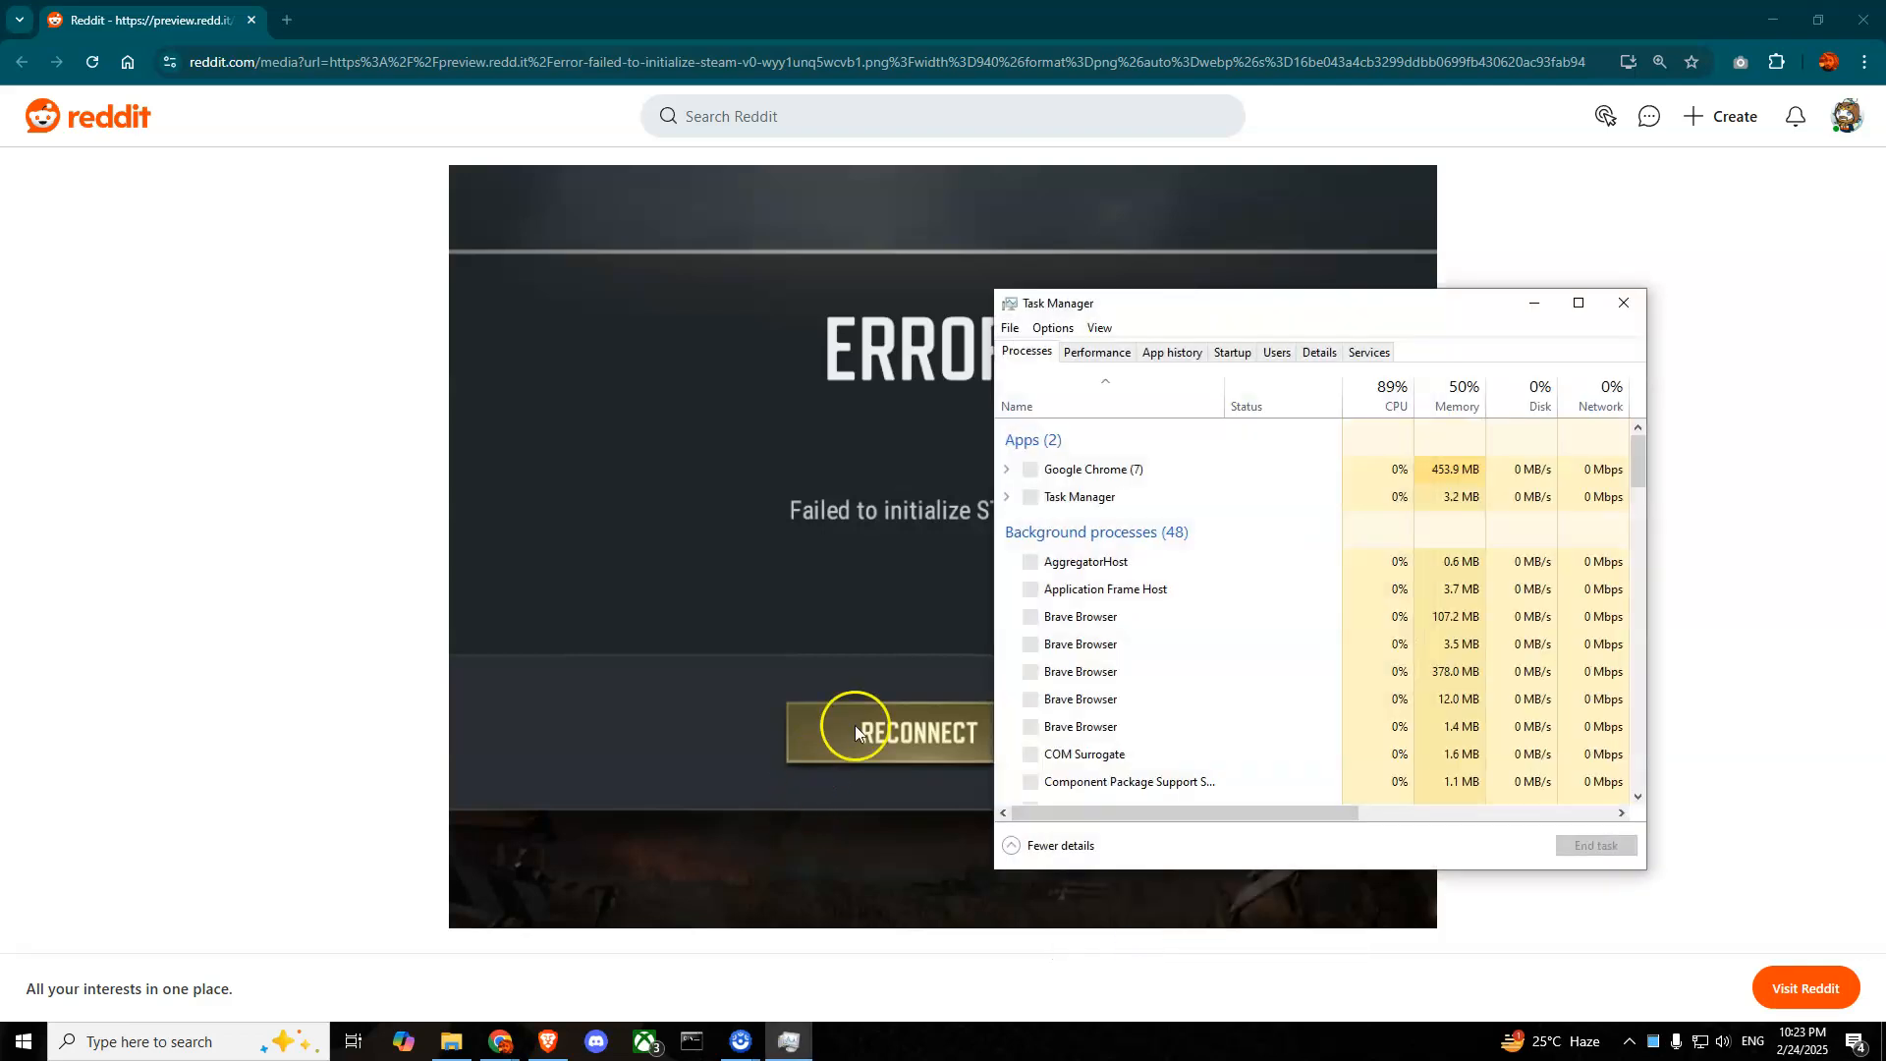
Step: Find steam.exe in the Details list and end its task, raising the confirmation prompt
left_click(1318, 352)
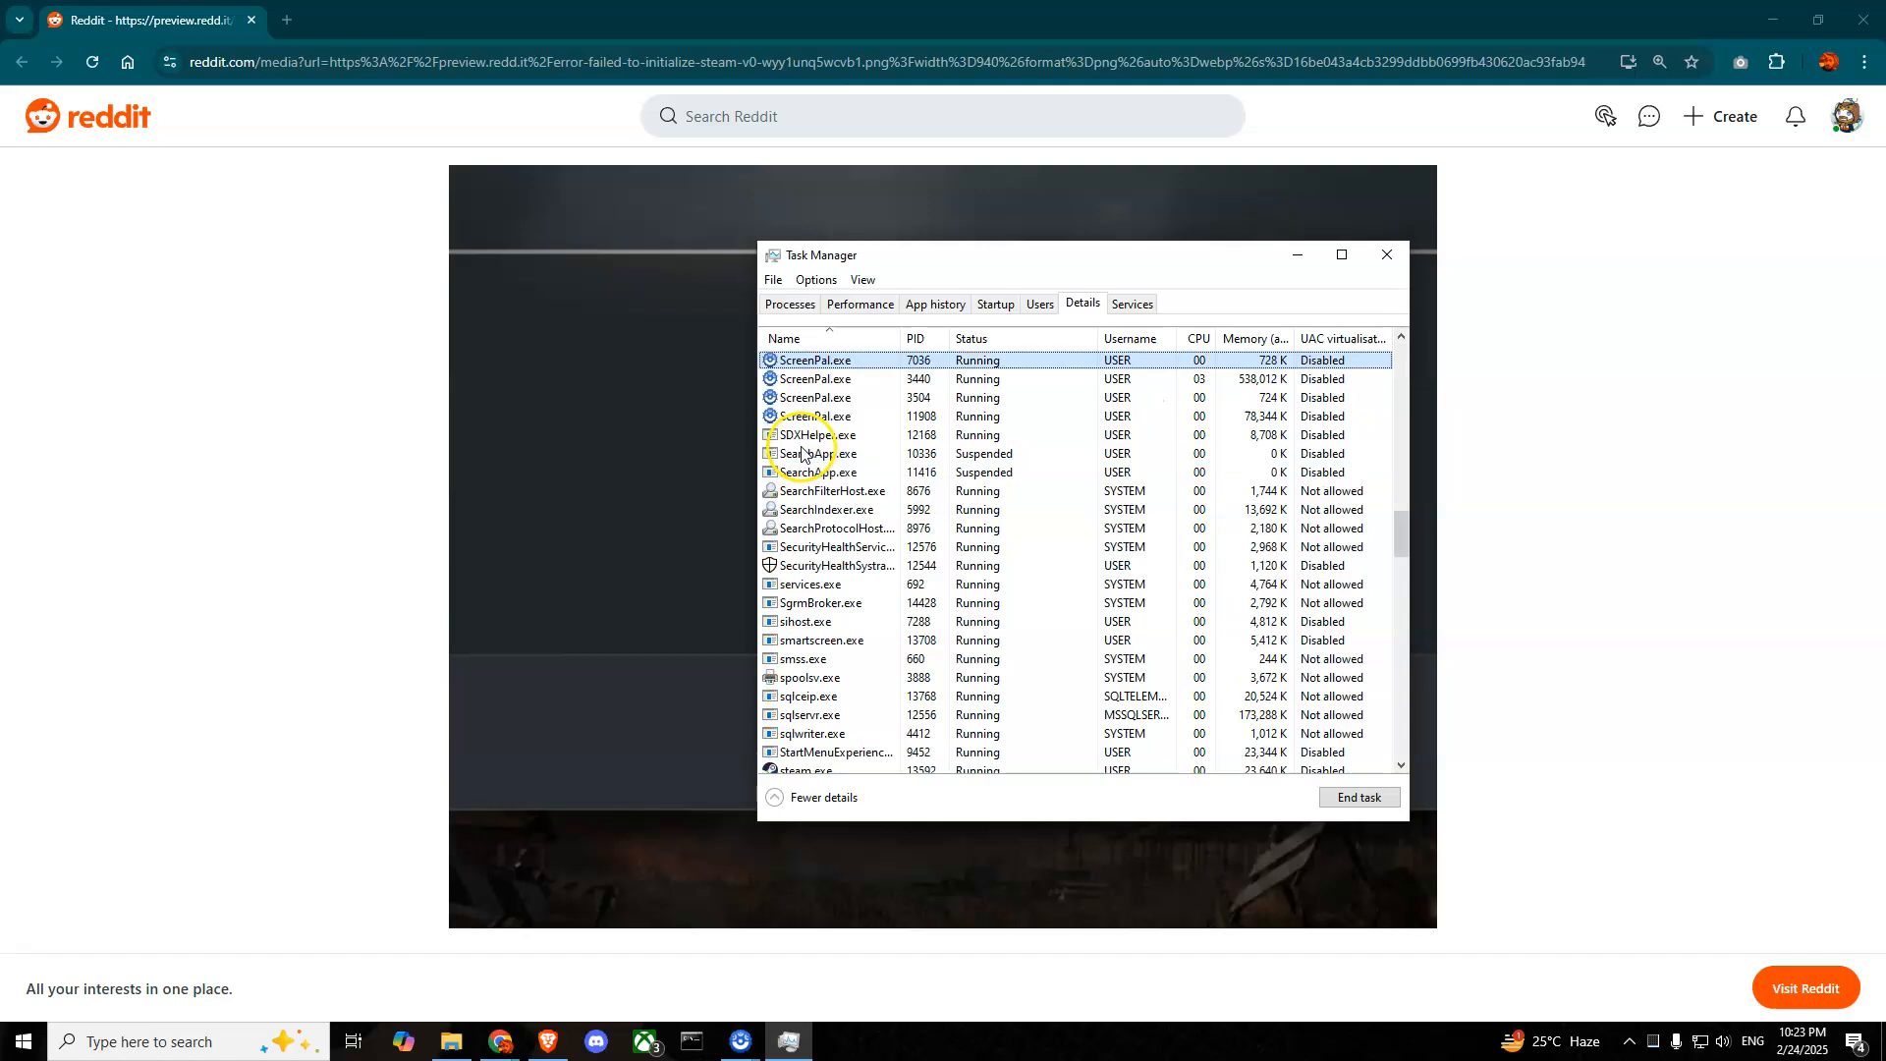
left_click(814, 379)
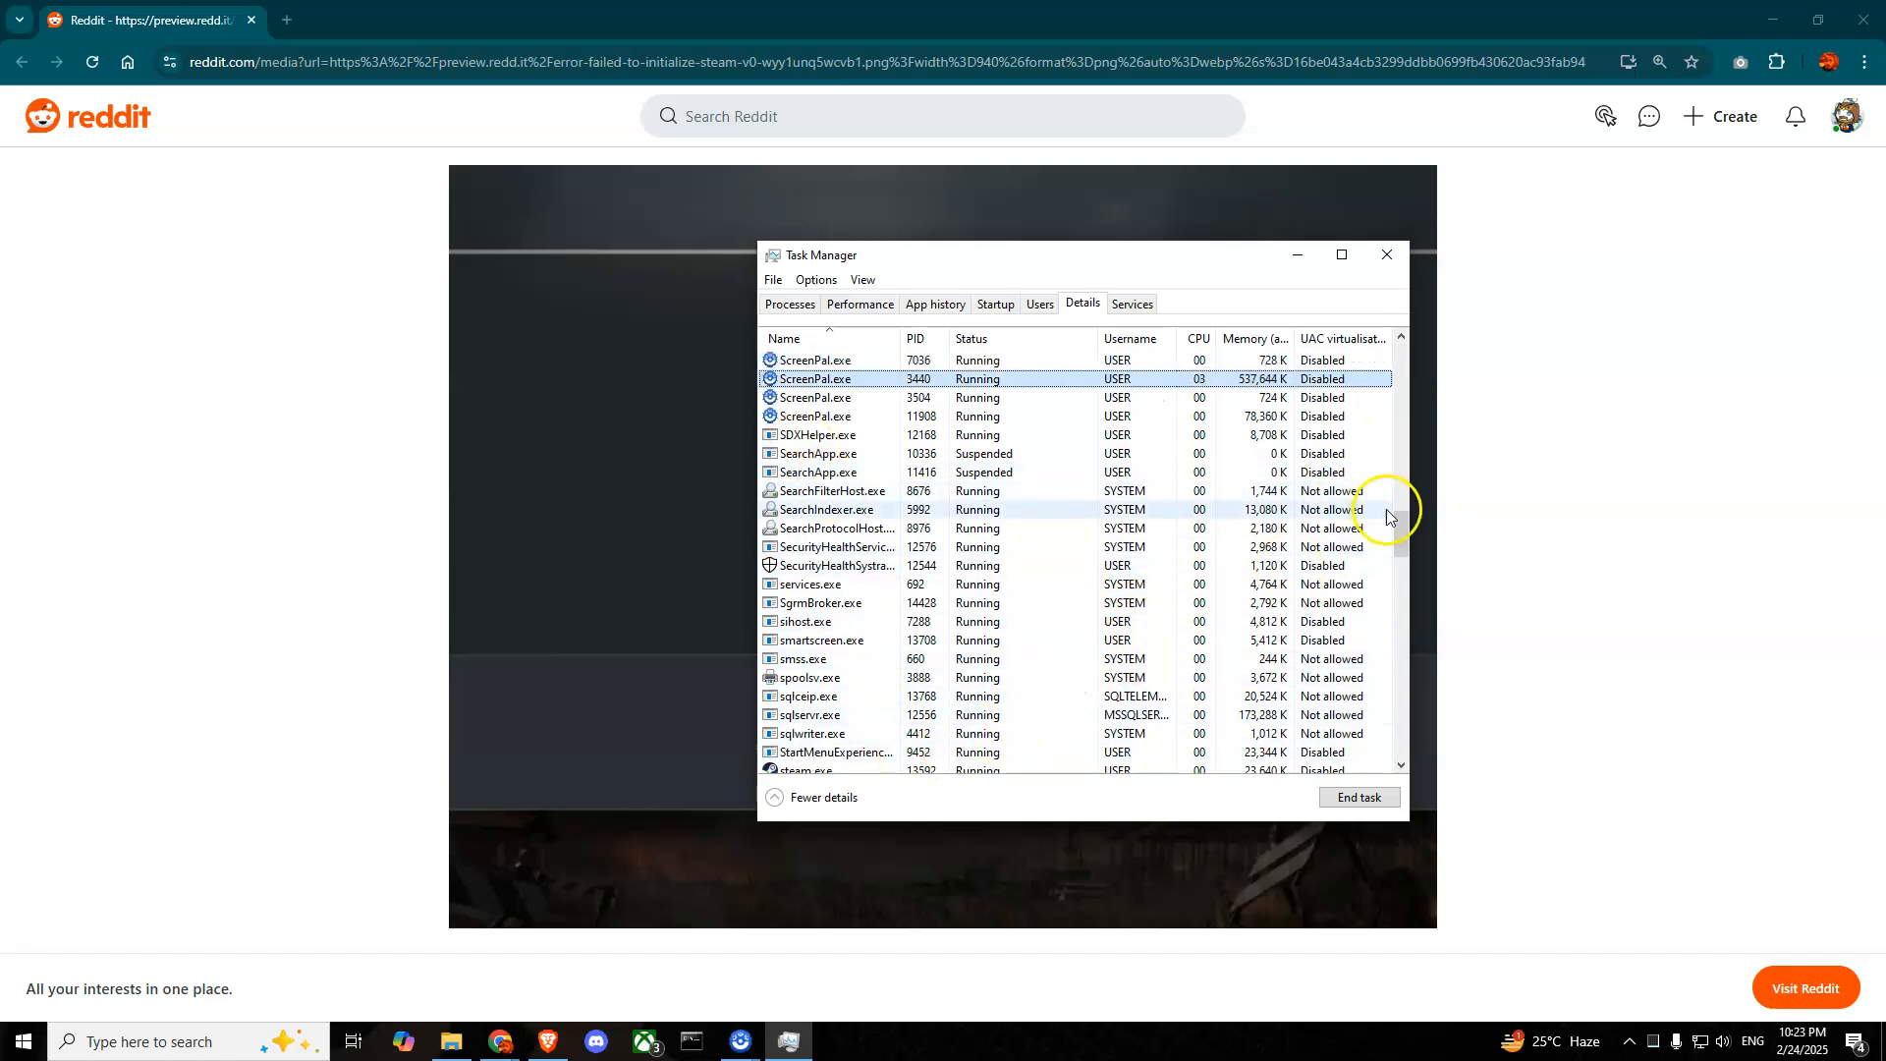
scroll("down", 3)
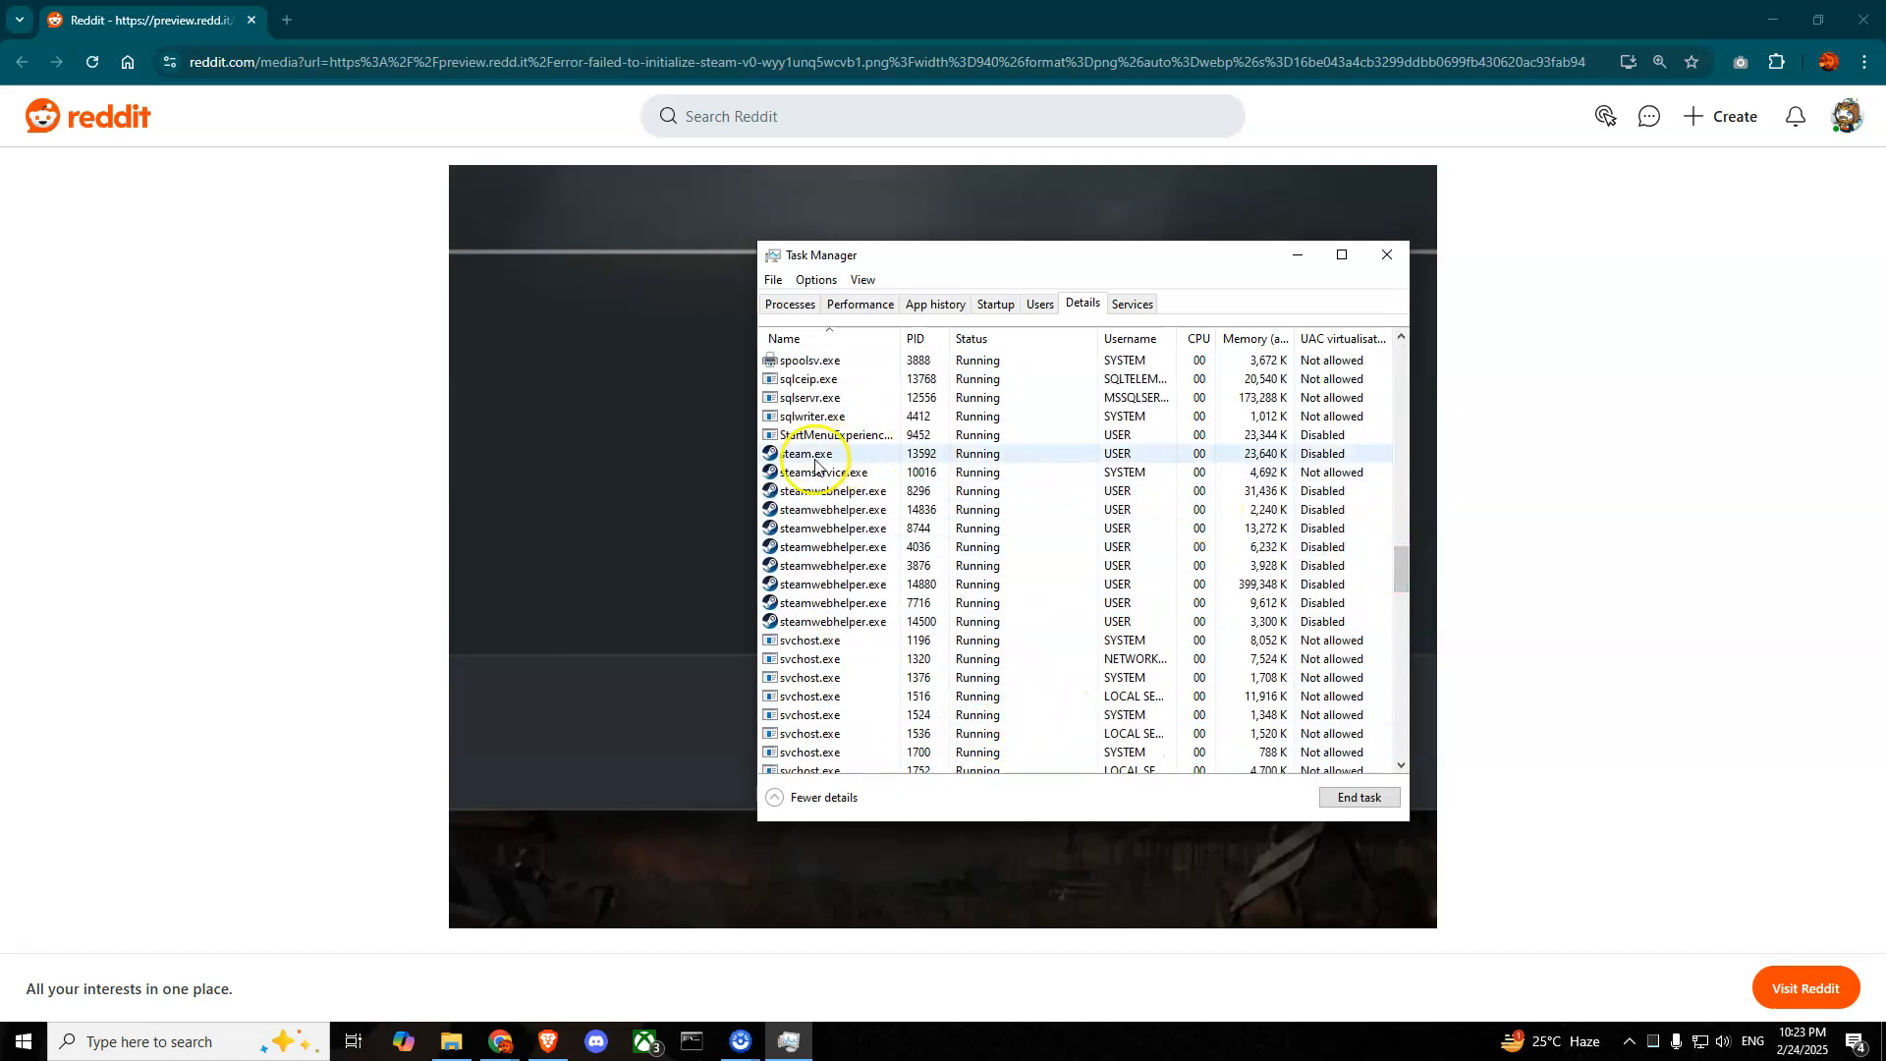
scroll("up", 3)
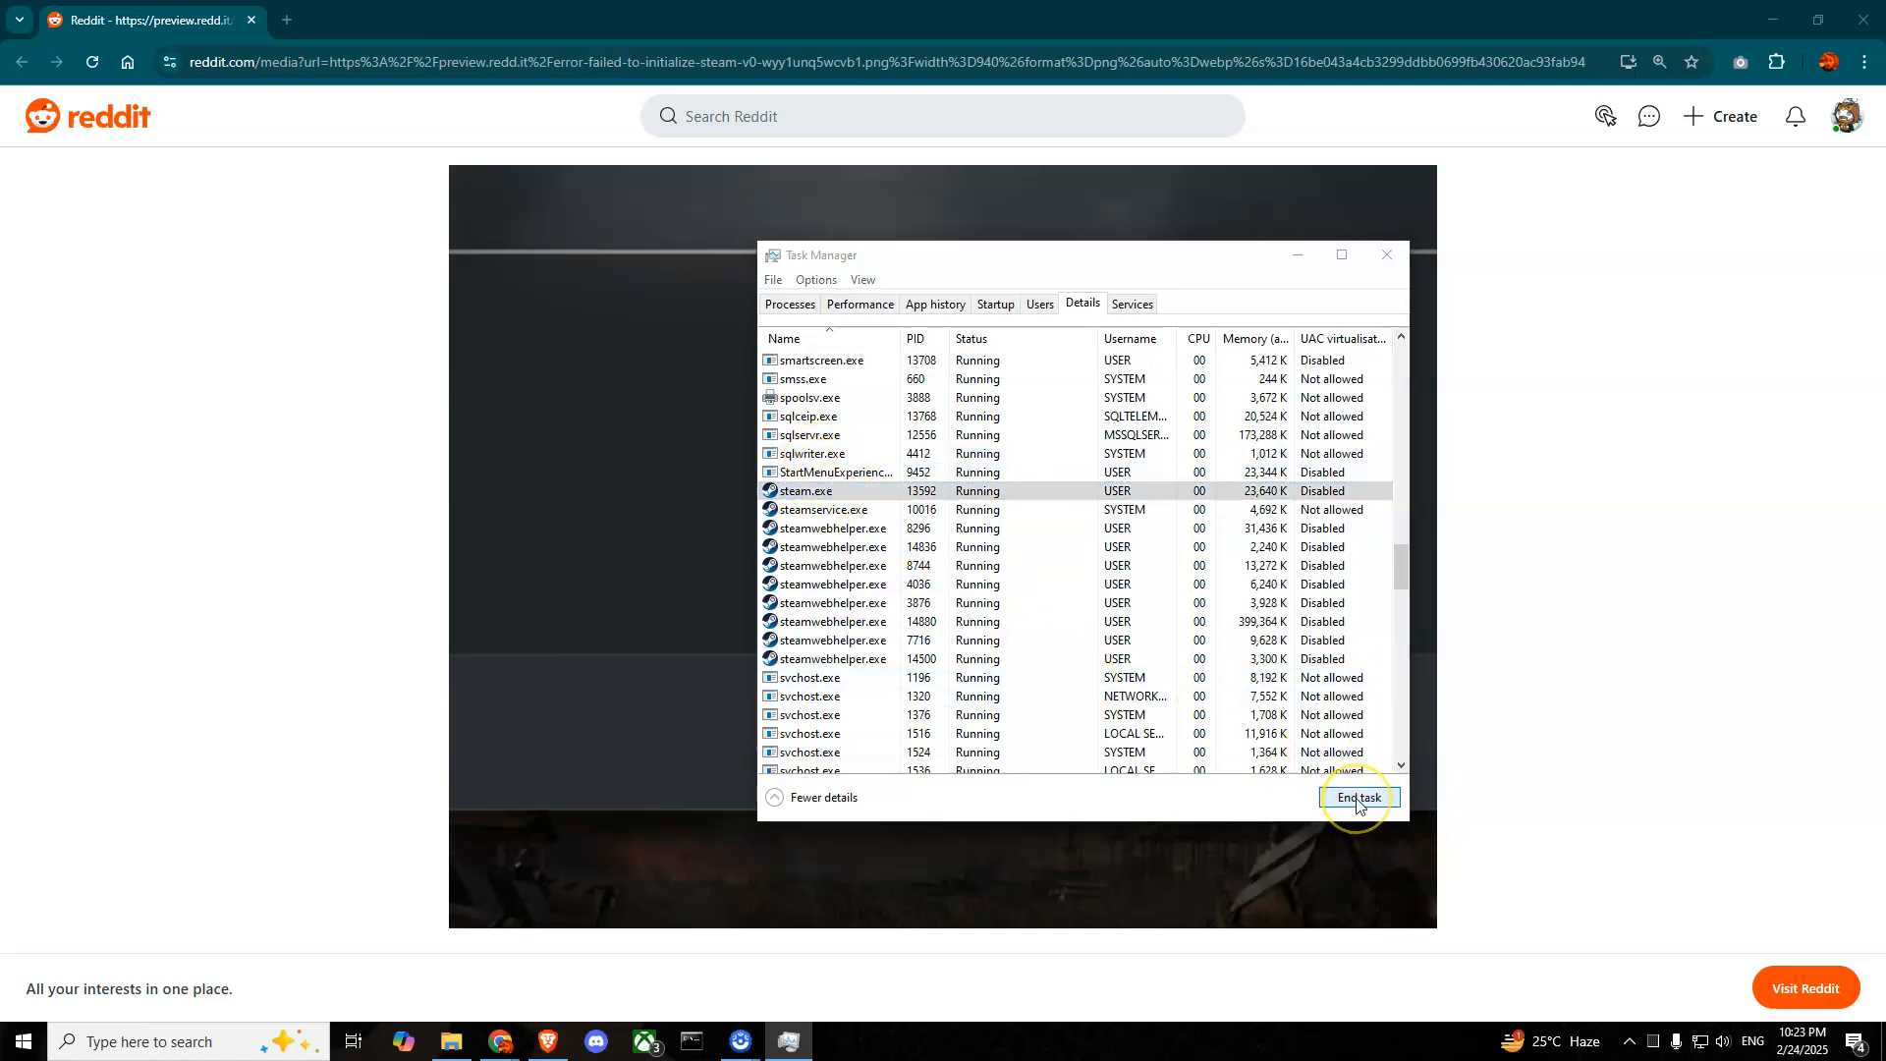
left_click(1358, 796)
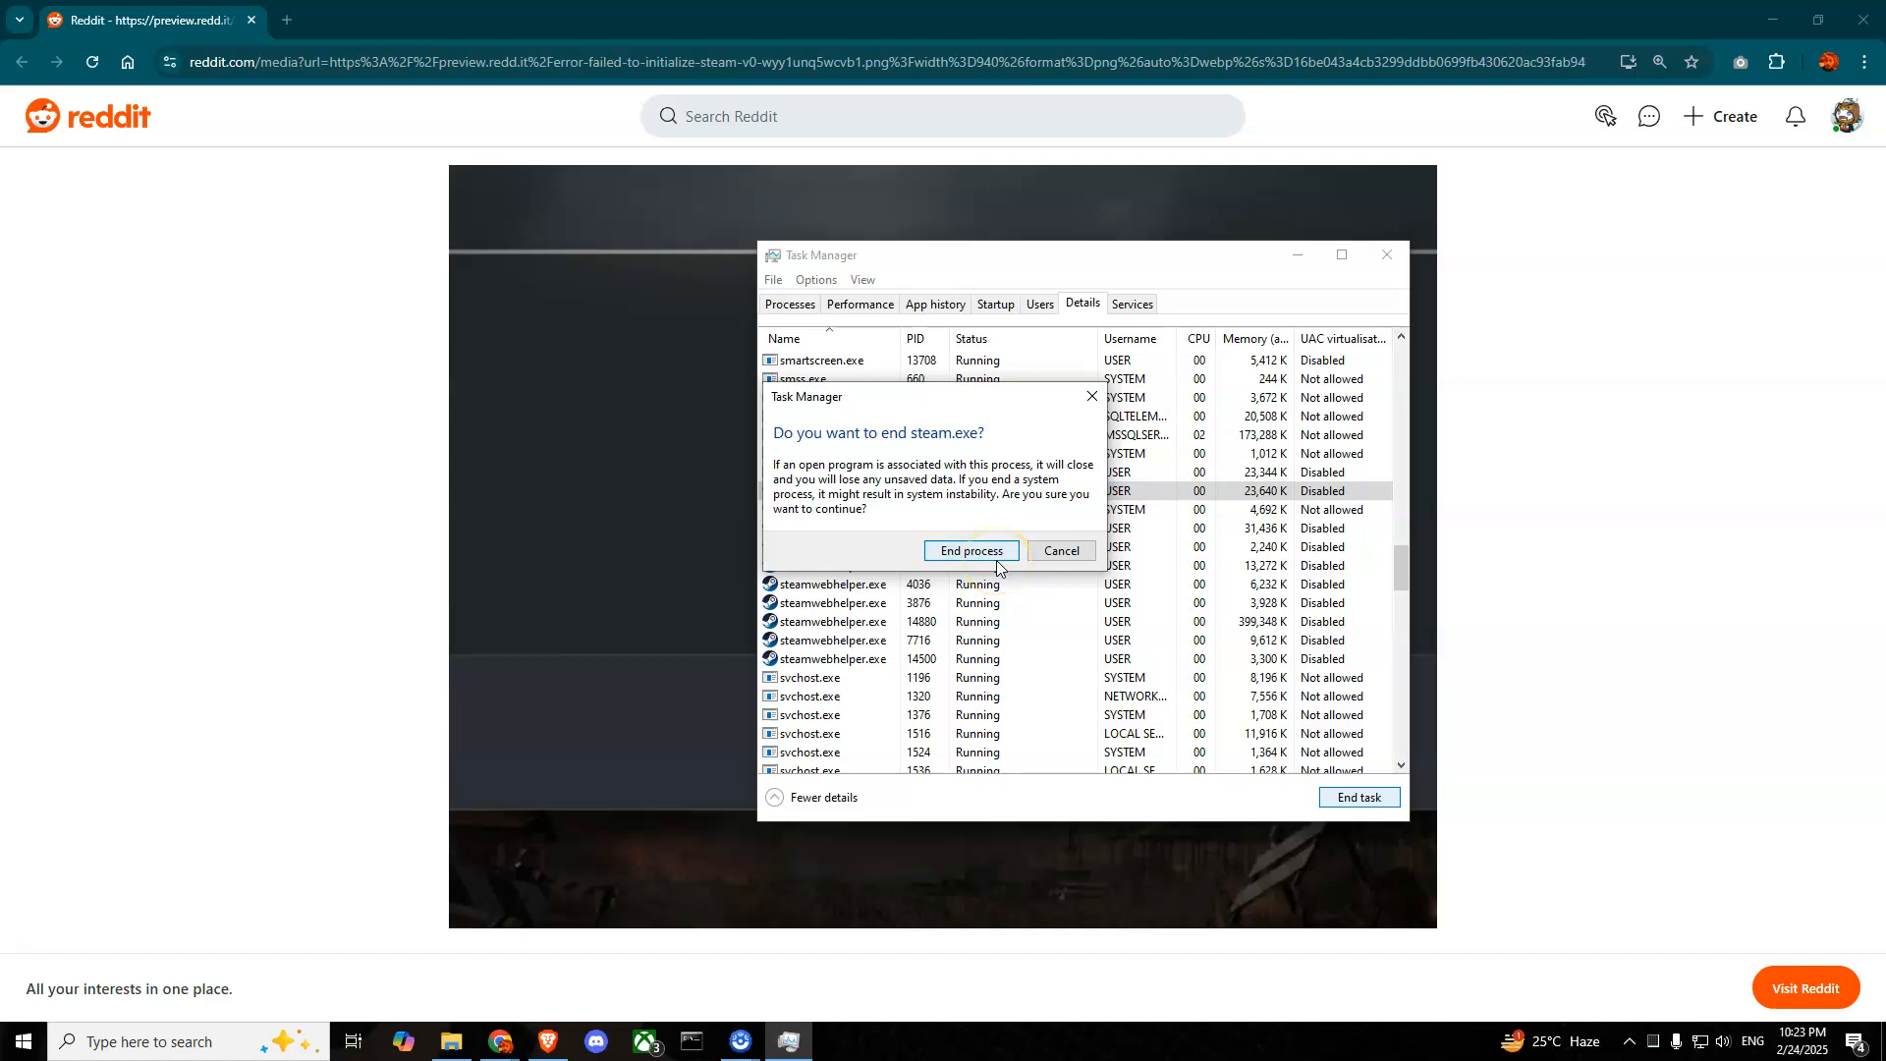
mouse_move(787, 715)
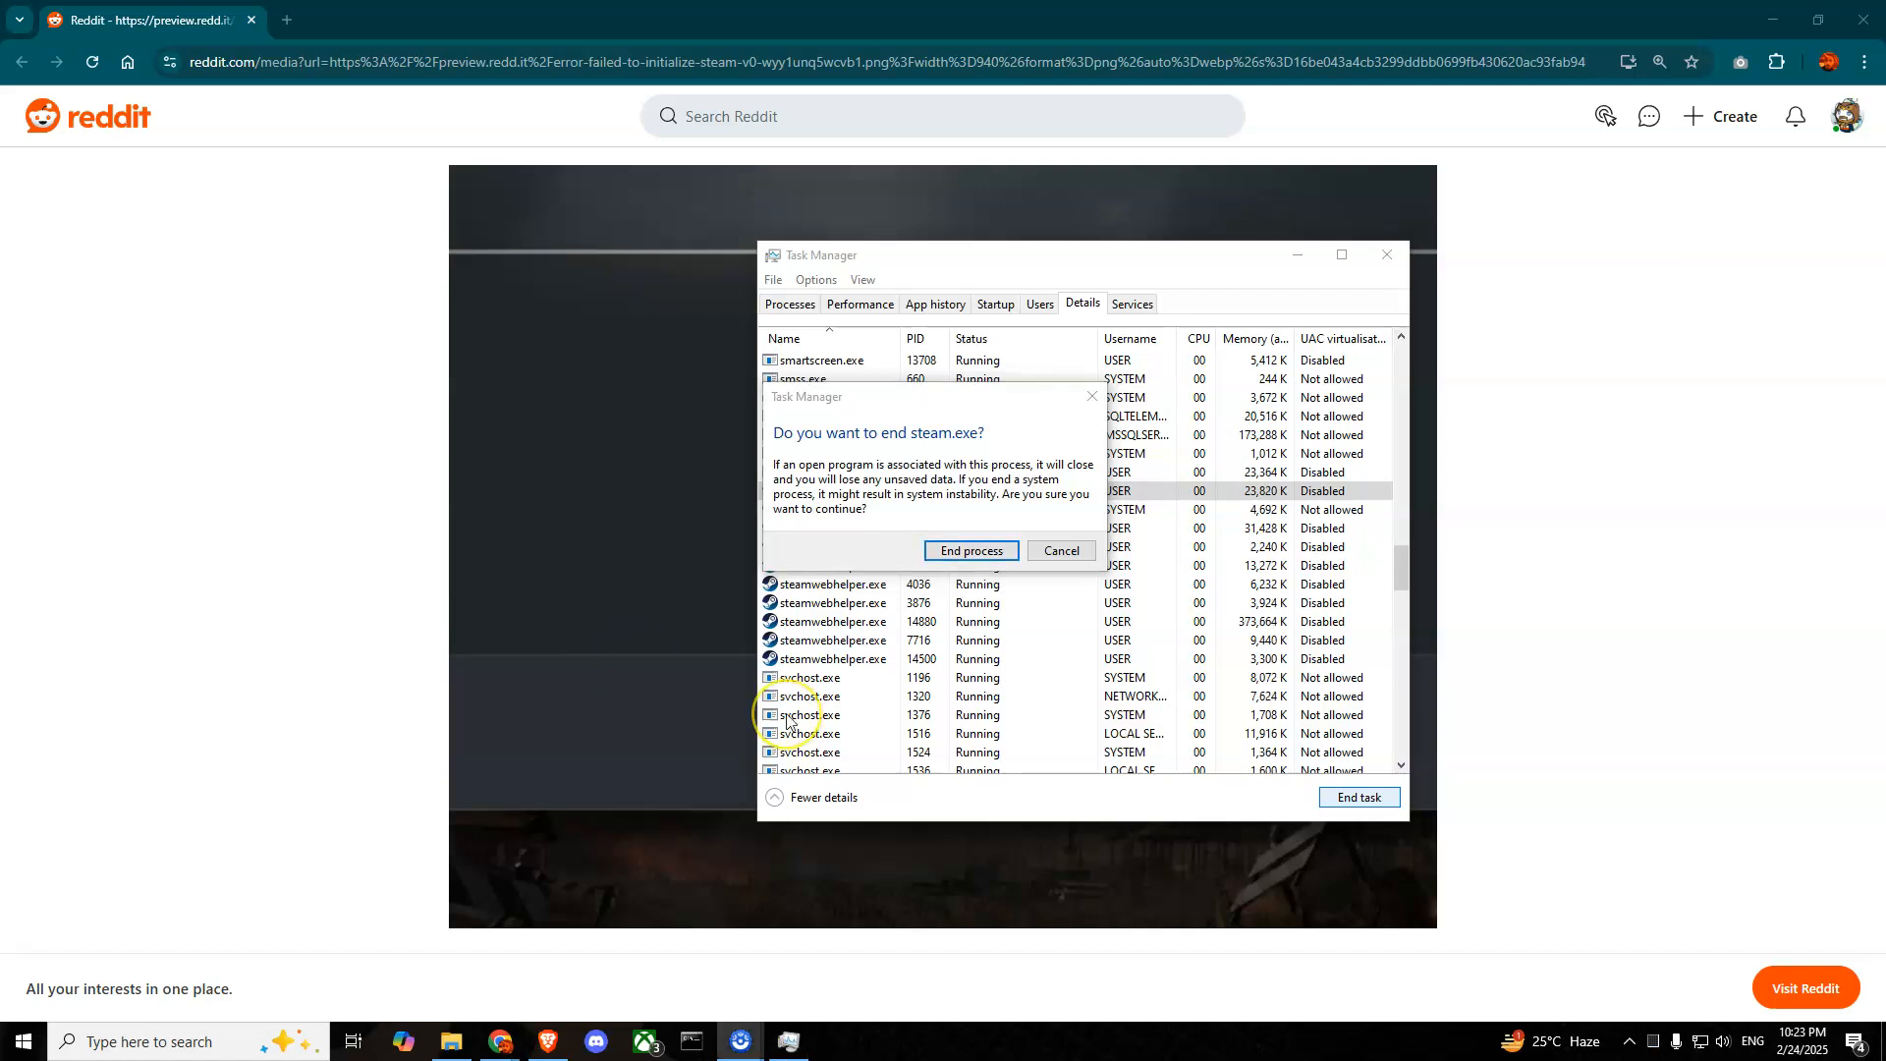
scroll("up", 3)
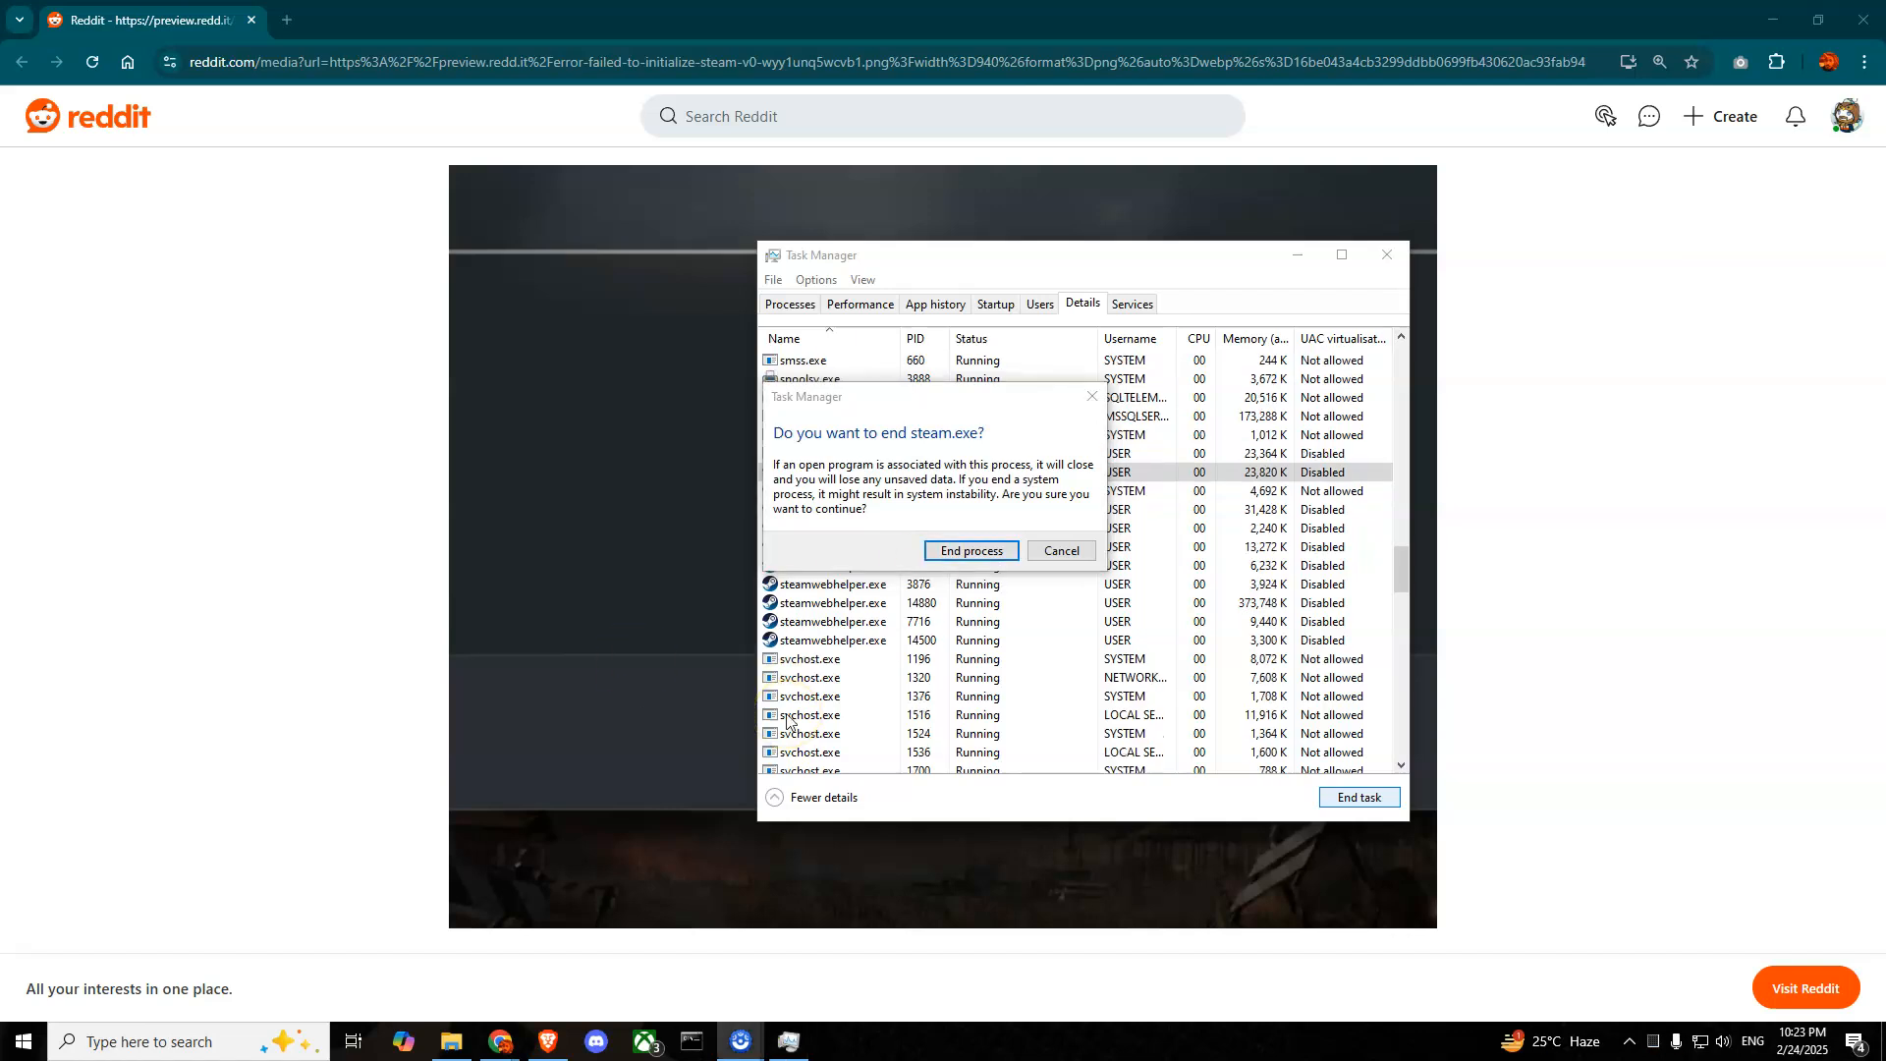